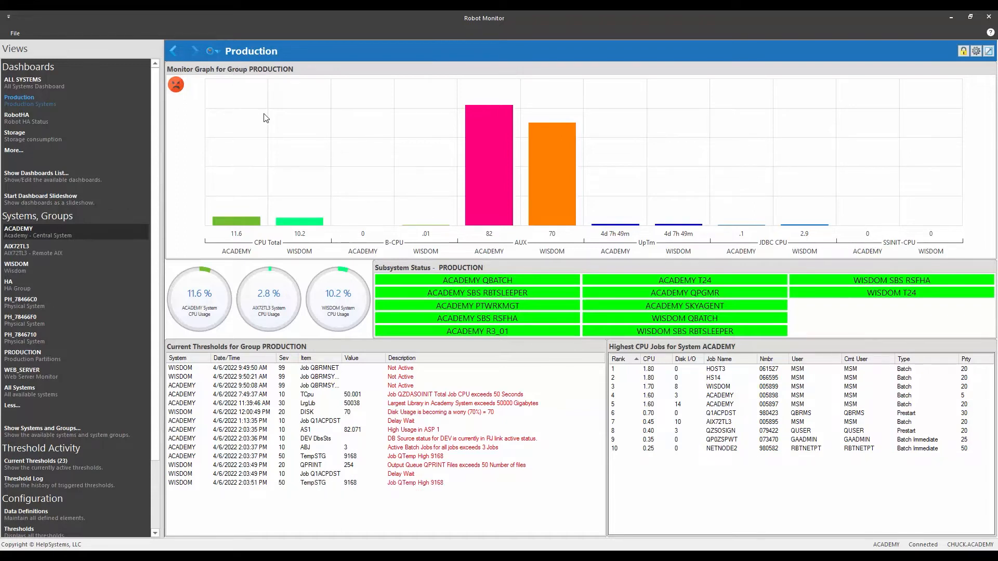
mouse_move(455, 191)
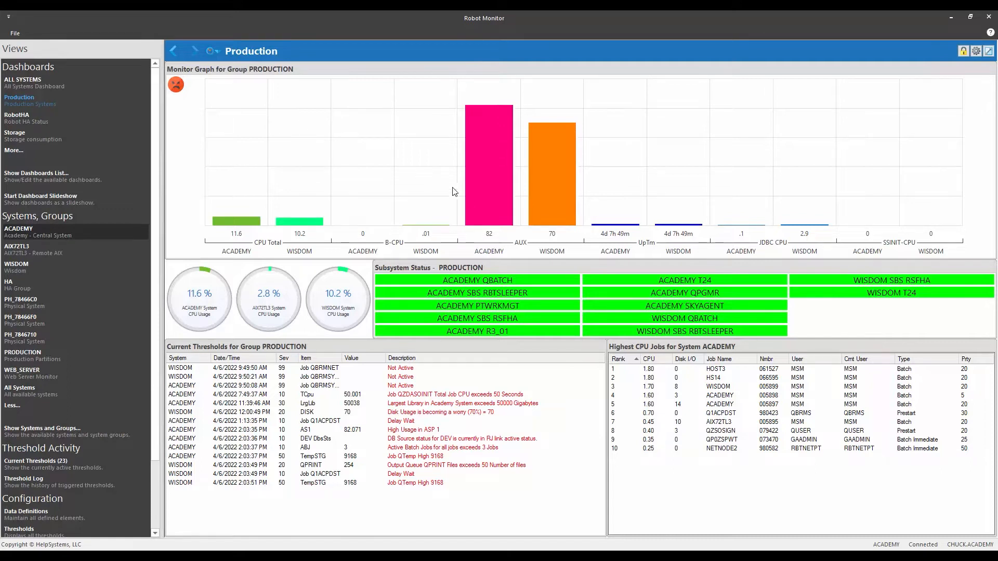
mouse_move(518, 246)
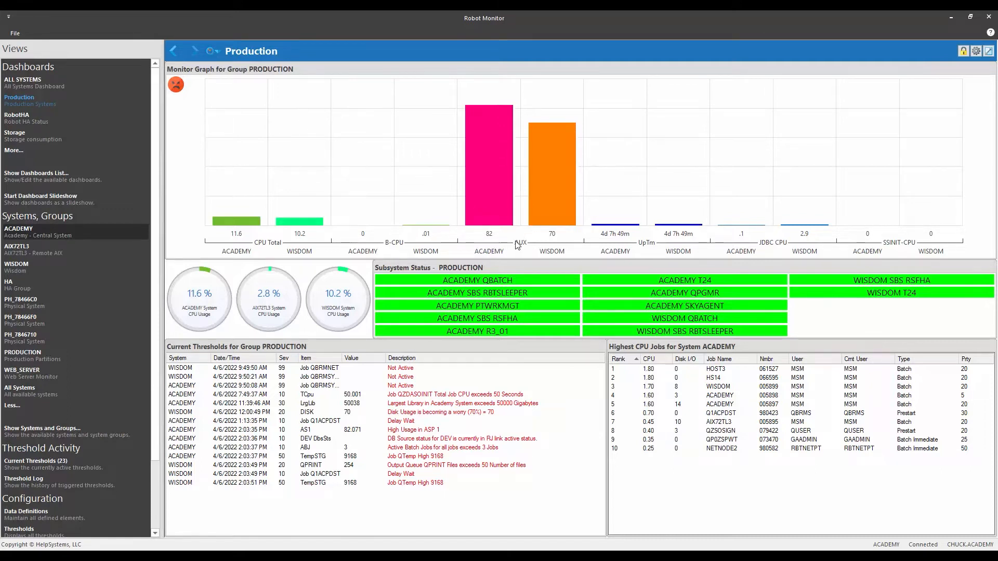
mouse_move(267, 60)
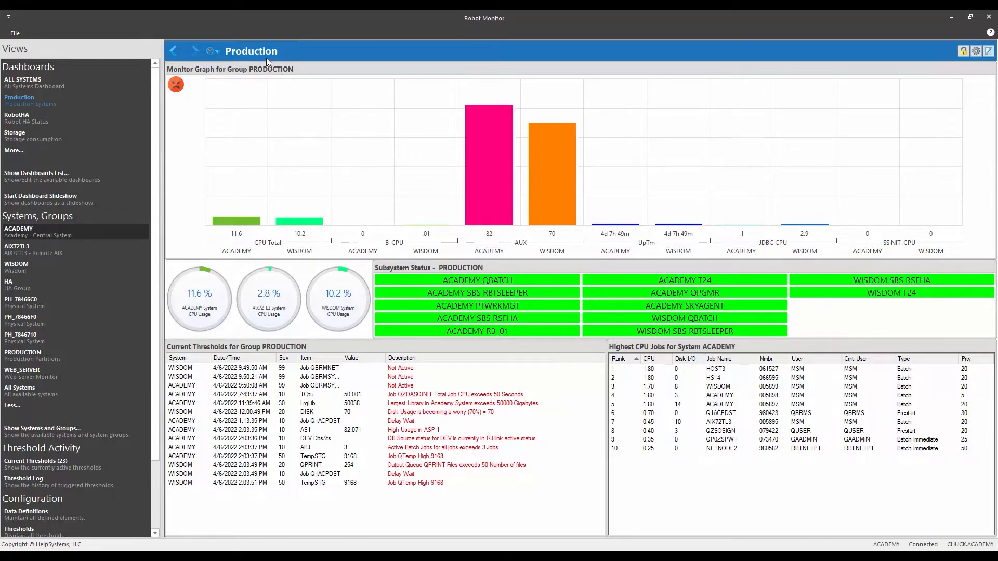
mouse_move(452, 224)
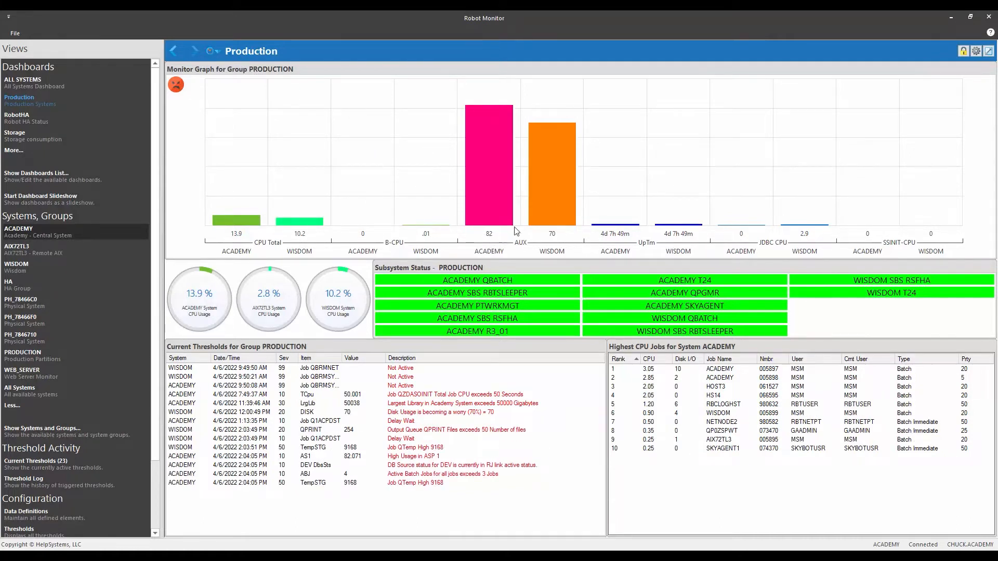
mouse_move(560, 236)
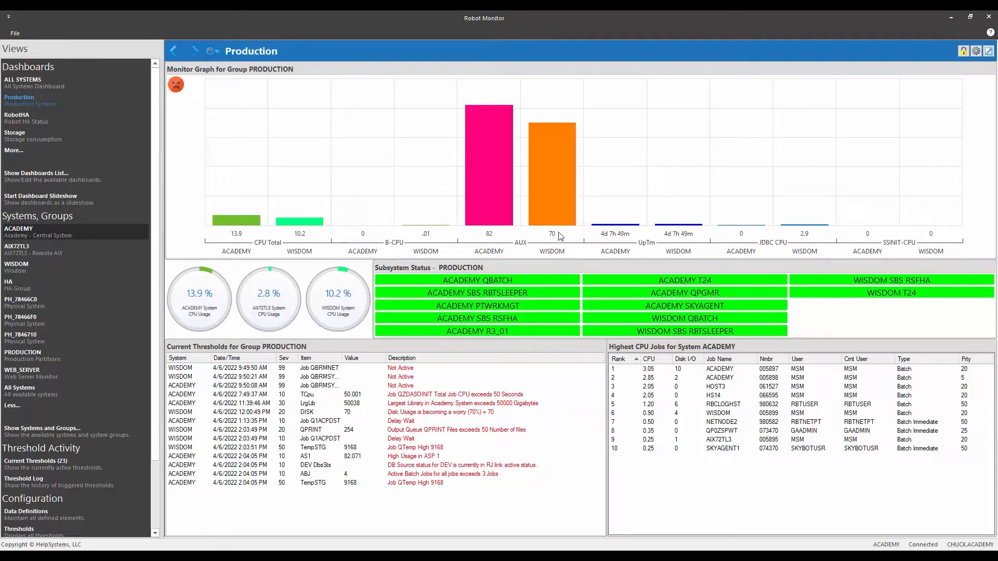
mouse_move(45, 259)
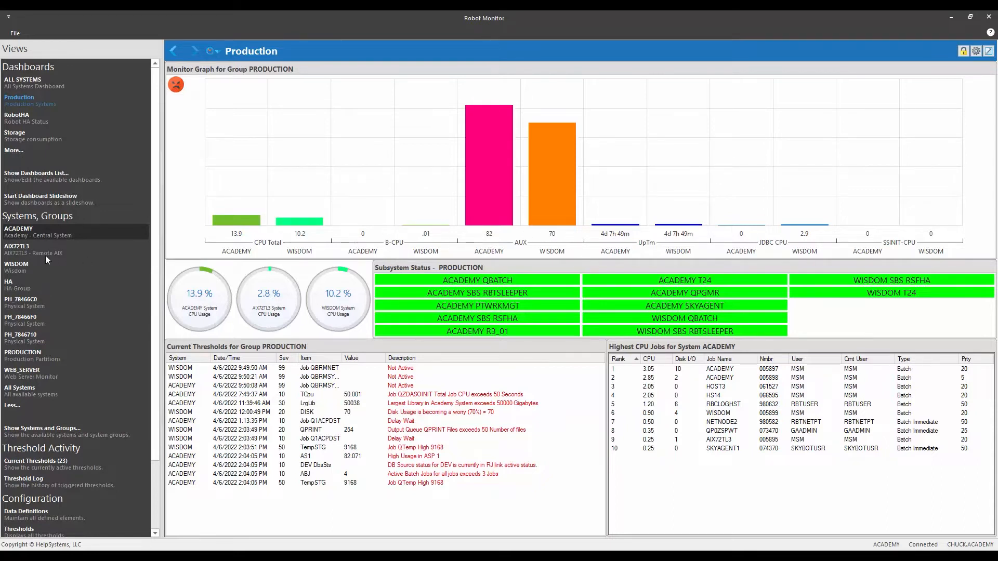
mouse_move(29, 230)
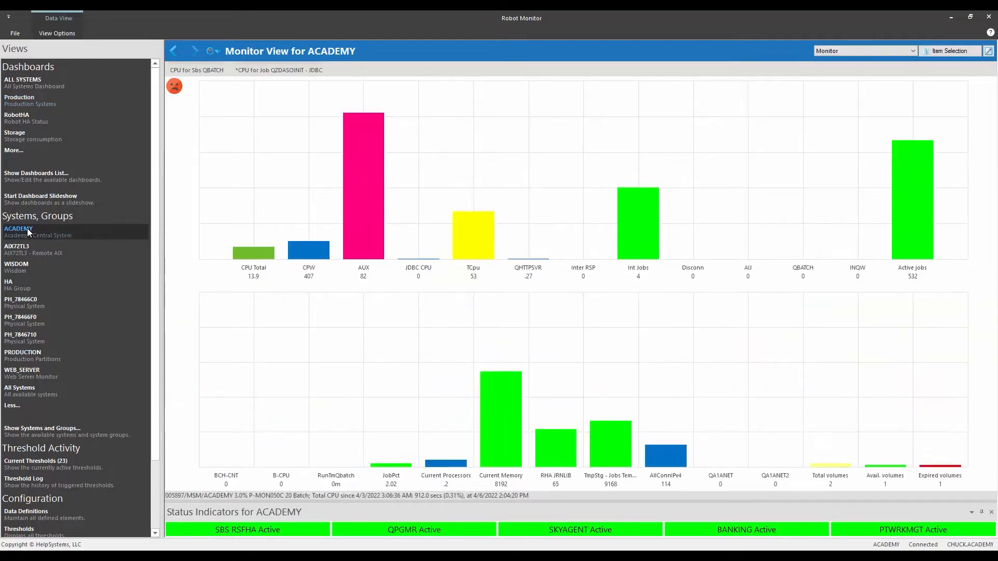
mouse_move(370, 282)
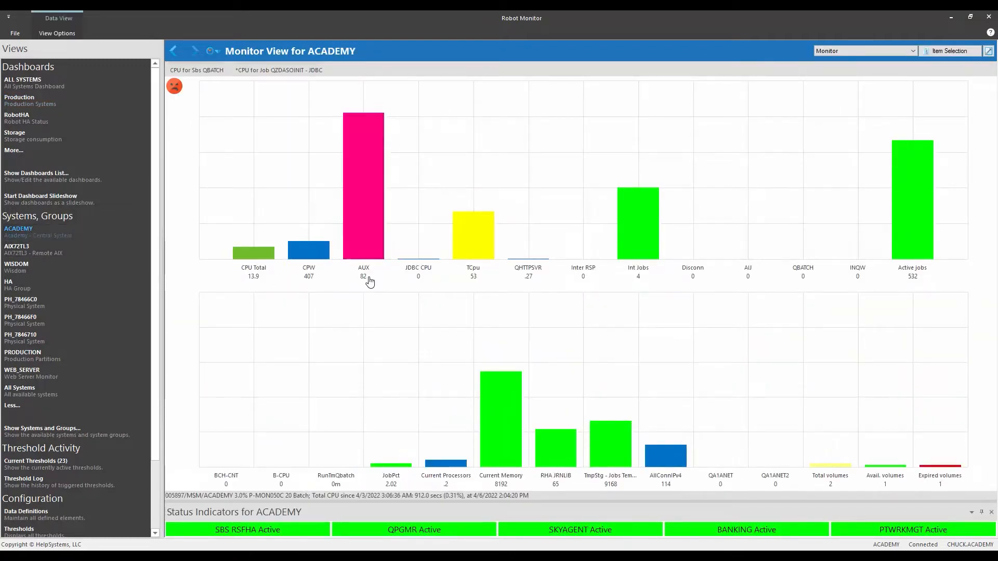
mouse_move(374, 194)
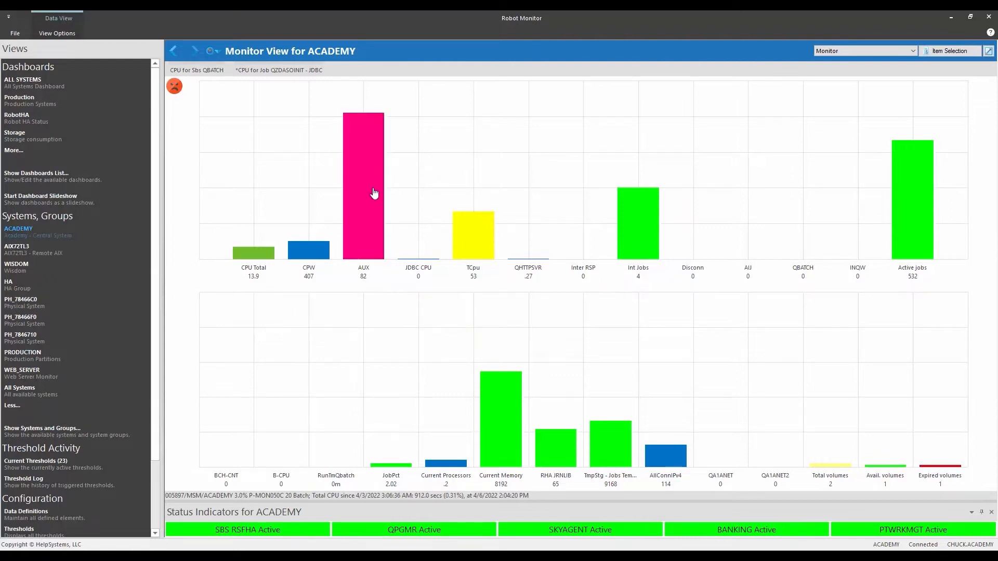
mouse_move(407, 181)
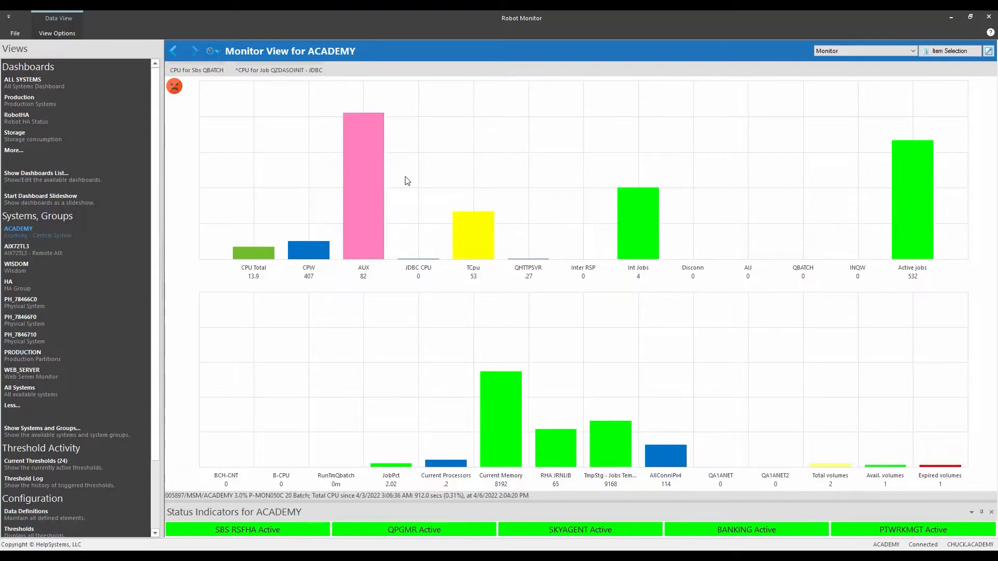
mouse_move(374, 274)
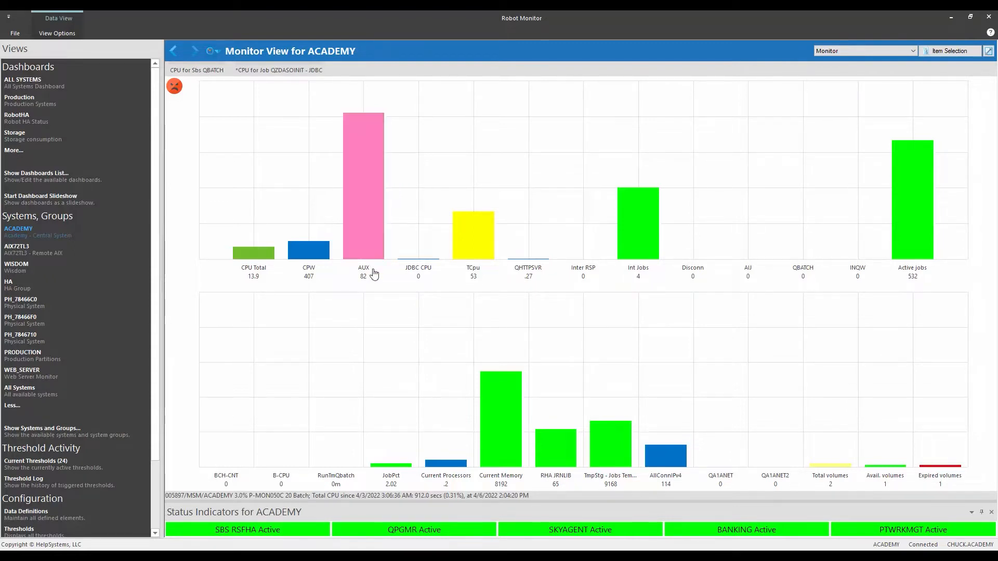
mouse_move(375, 273)
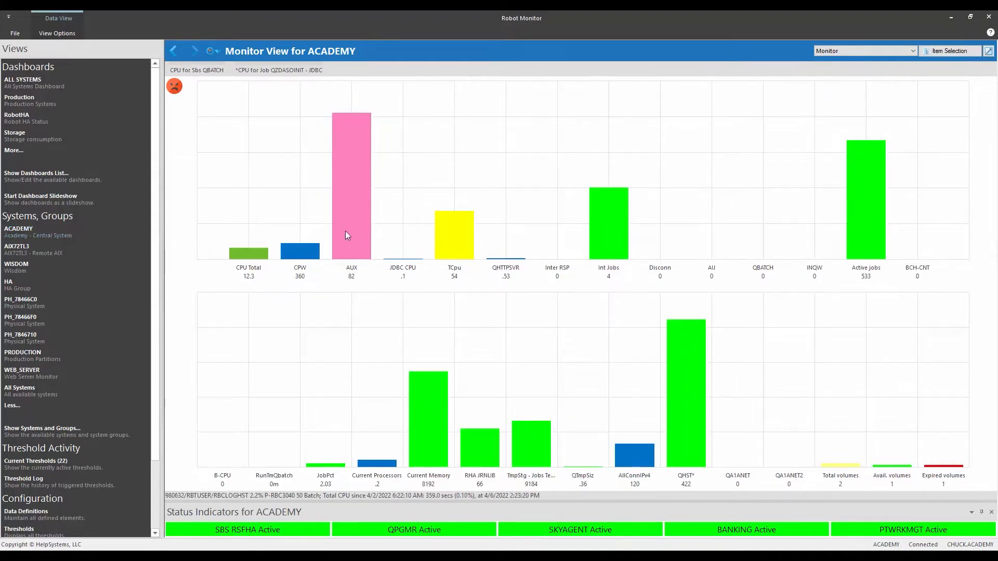
mouse_move(358, 261)
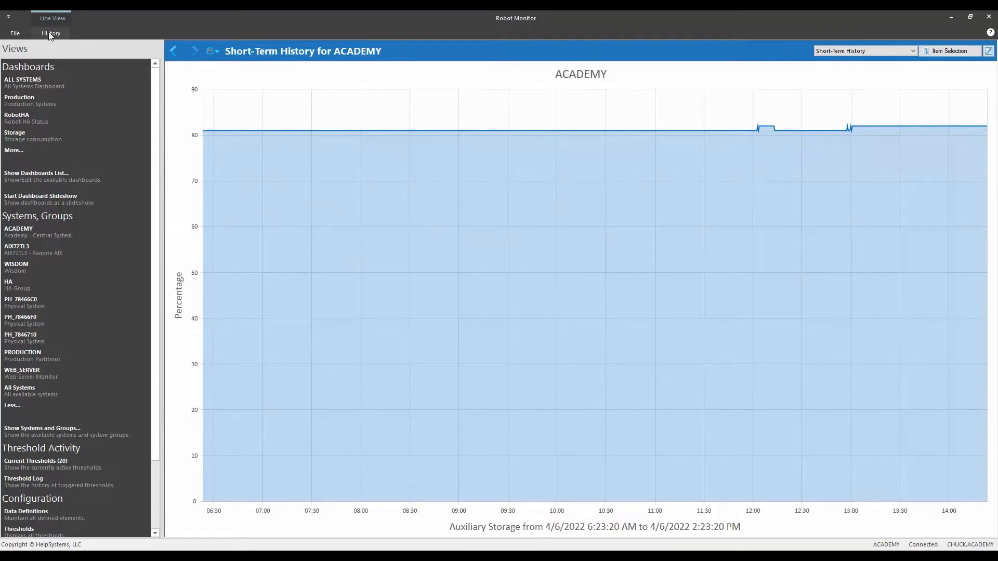
Show and then hide the History chart display options for ACADEMY's eight-hour AUX history
left_click(50, 33)
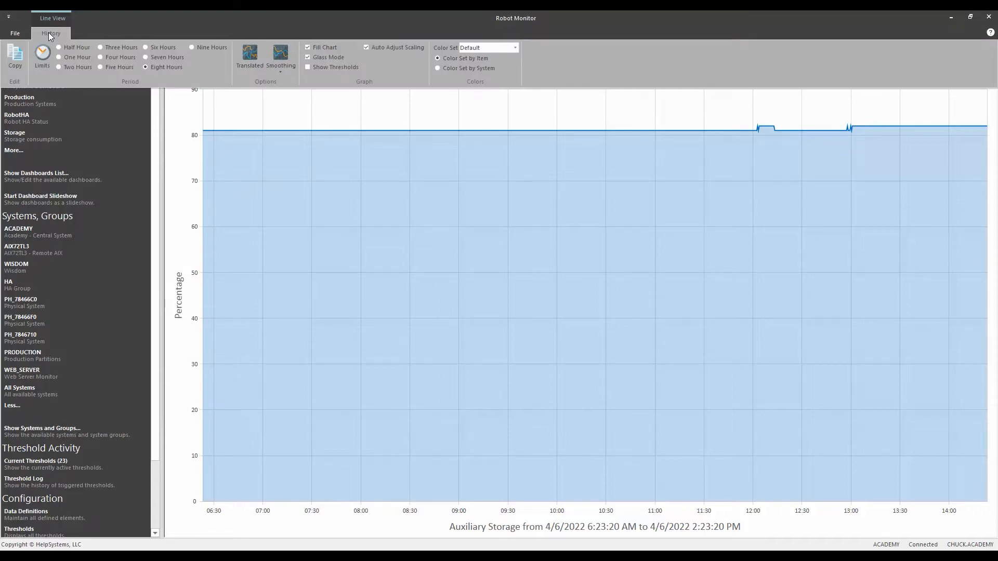
mouse_move(166, 67)
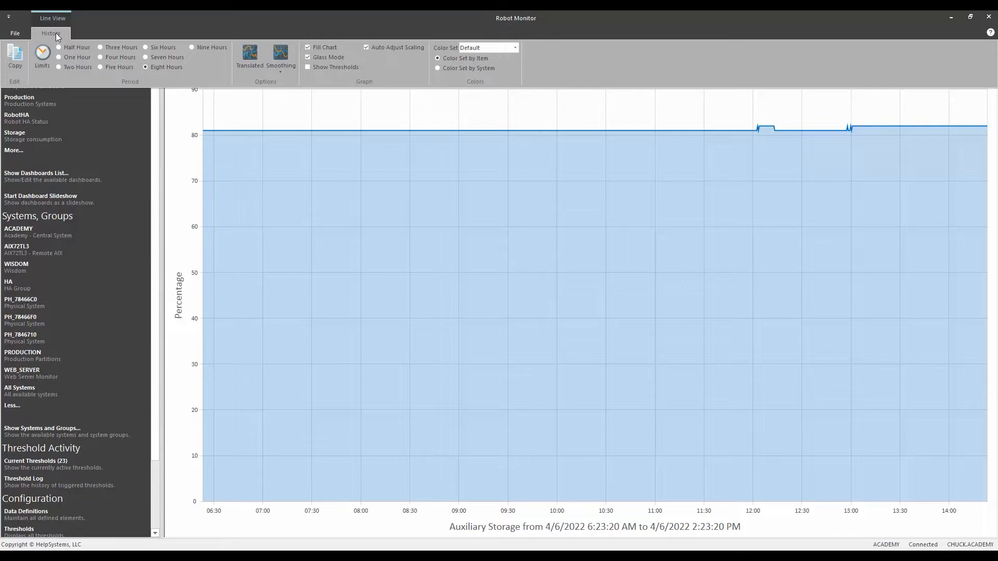
left_click(50, 33)
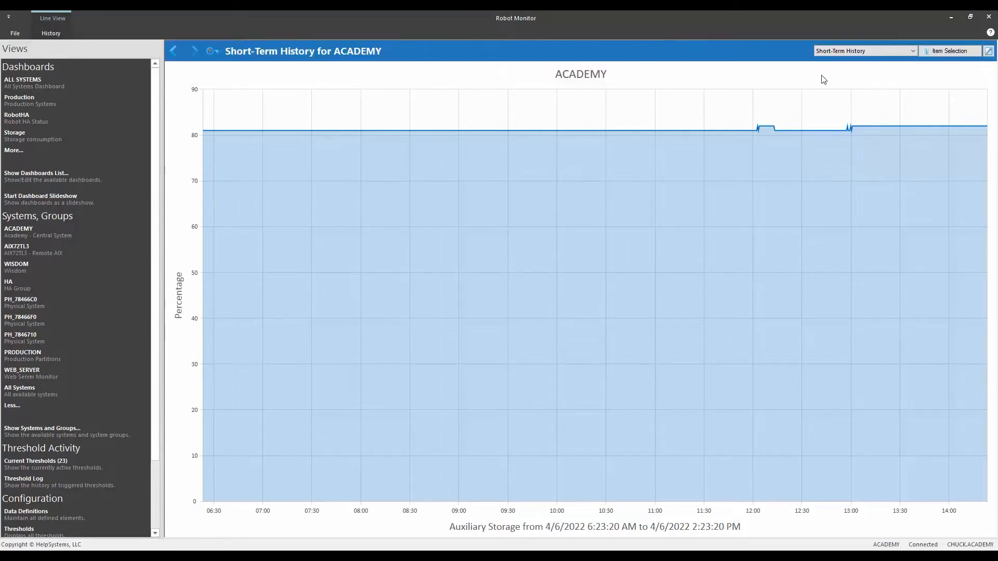
mouse_move(521, 146)
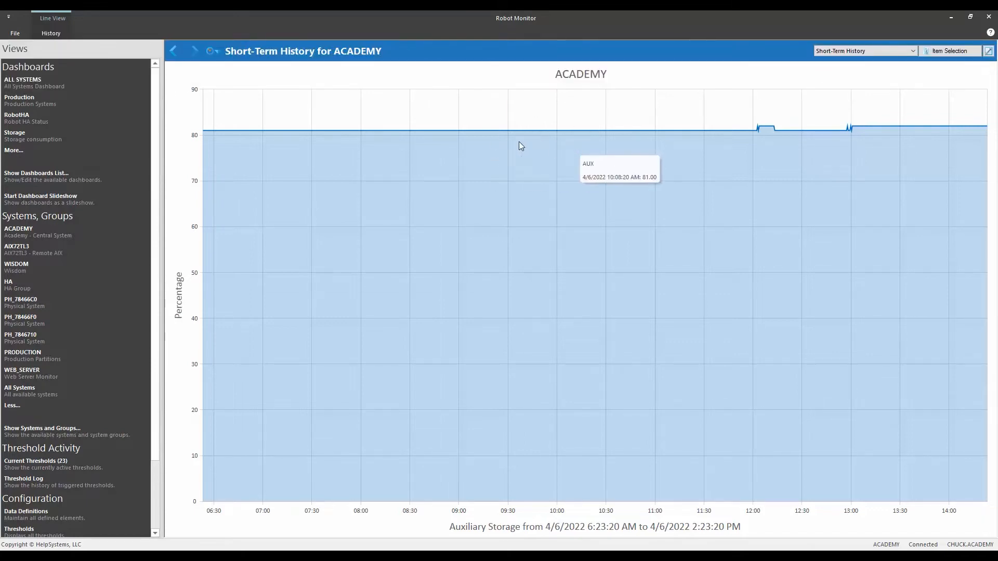
mouse_move(342, 132)
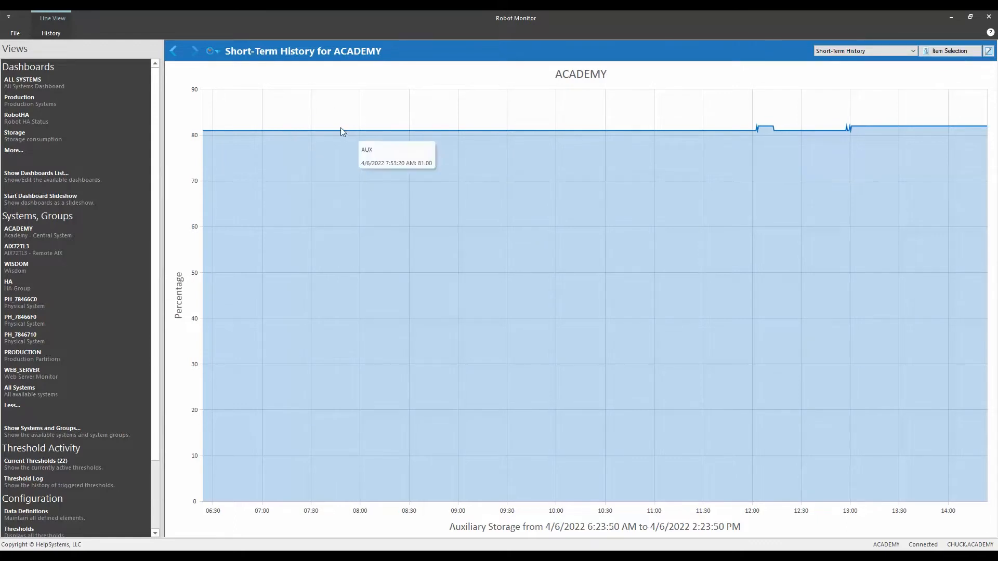
Switch ACADEMY's view to the History Summary monthly chart, May 2021 to April 2022
left_click(912, 51)
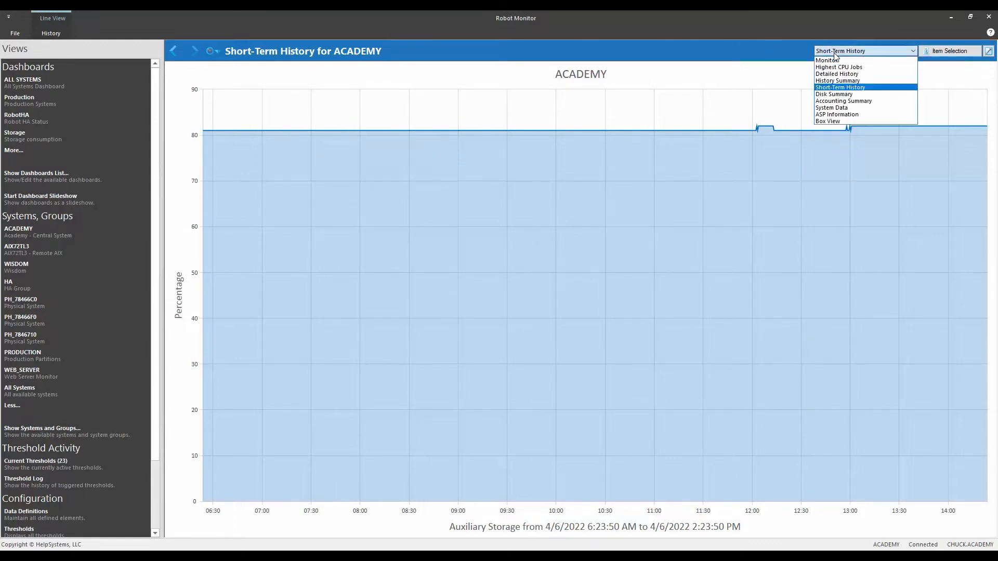
mouse_move(838, 80)
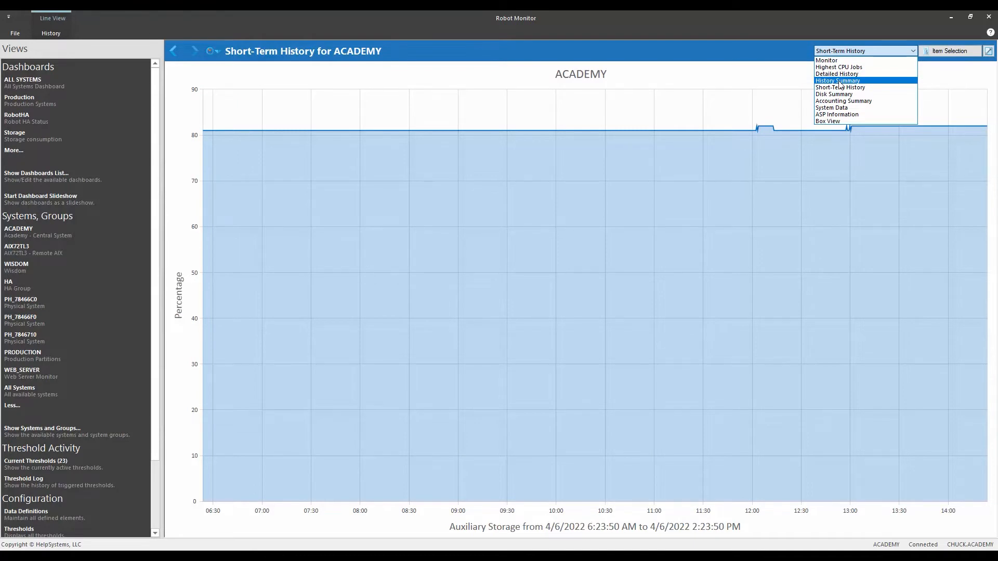
left_click(837, 80)
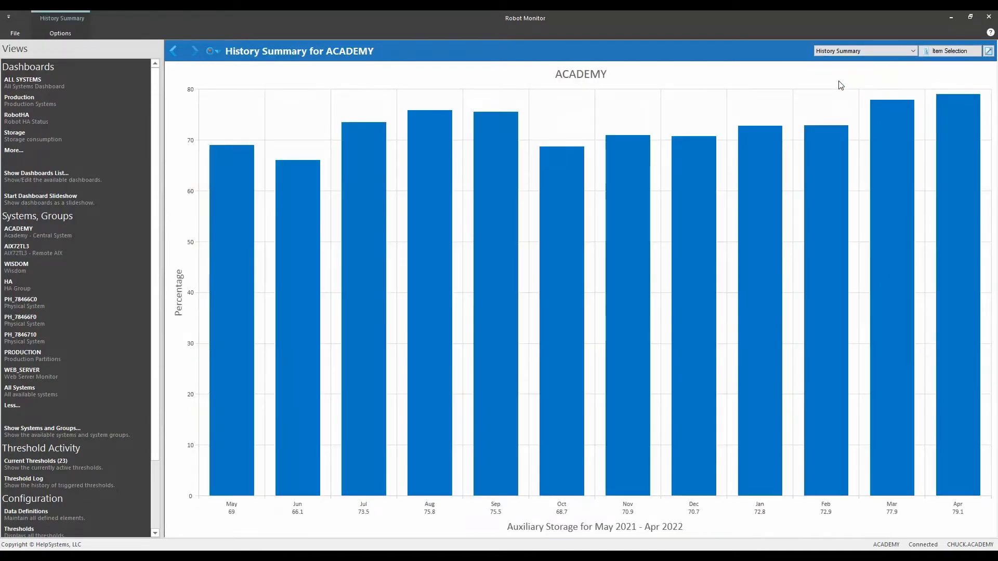
mouse_move(240, 150)
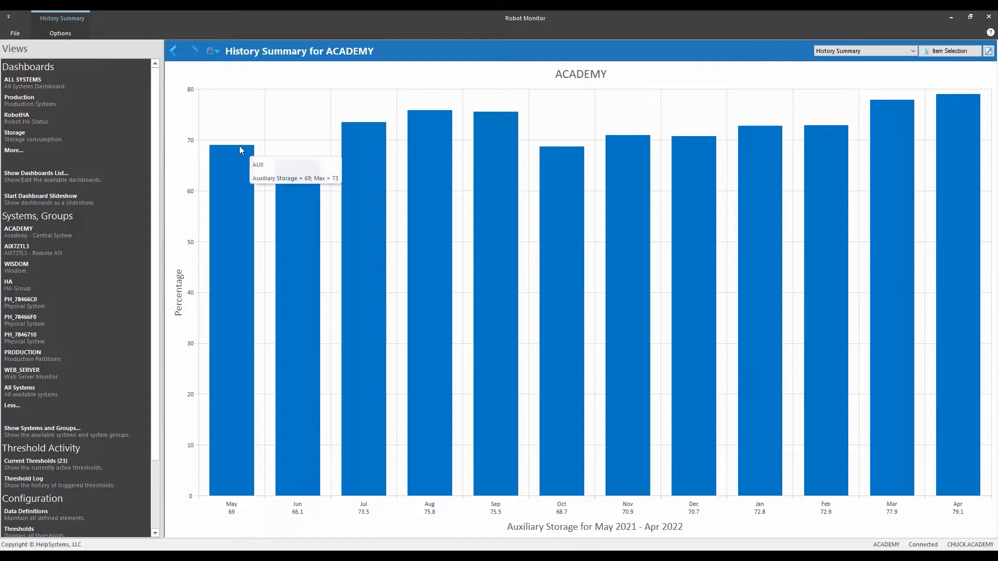
mouse_move(667, 149)
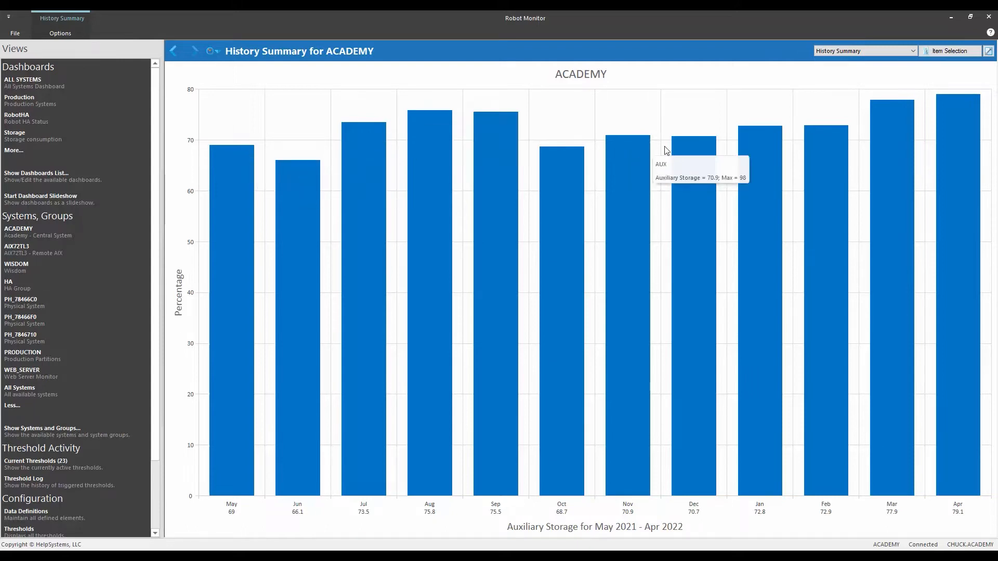
mouse_move(883, 131)
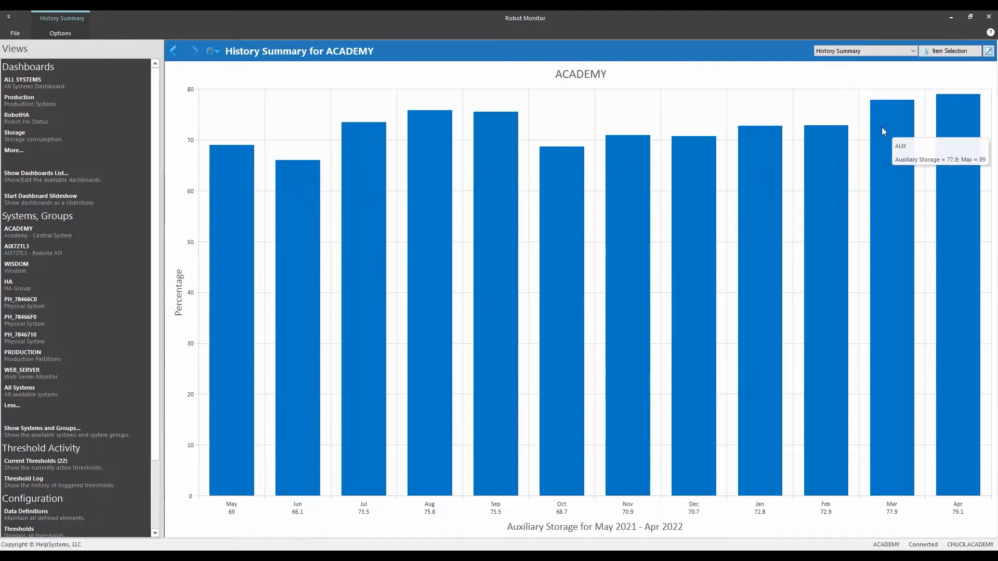
mouse_move(231, 248)
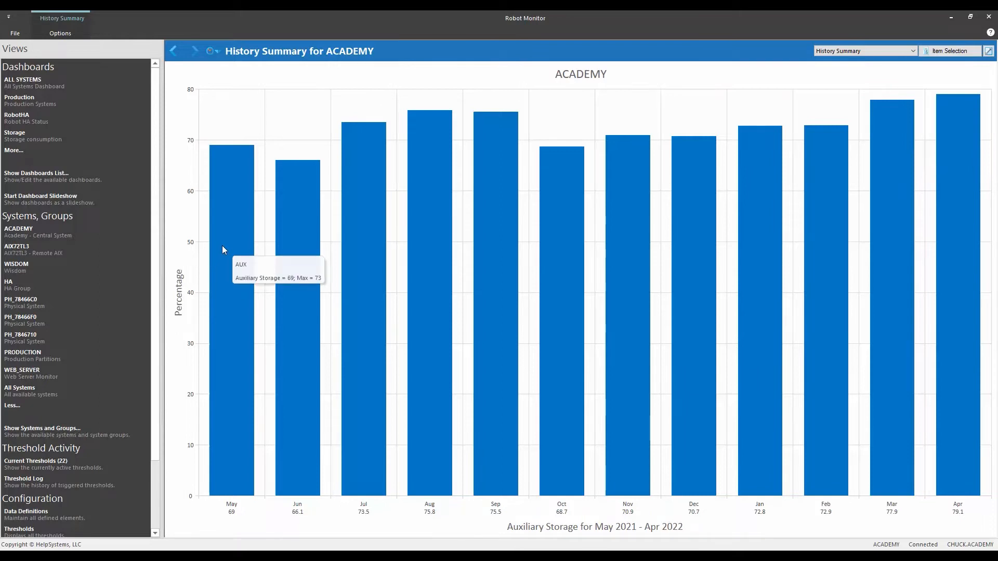
mouse_move(218, 324)
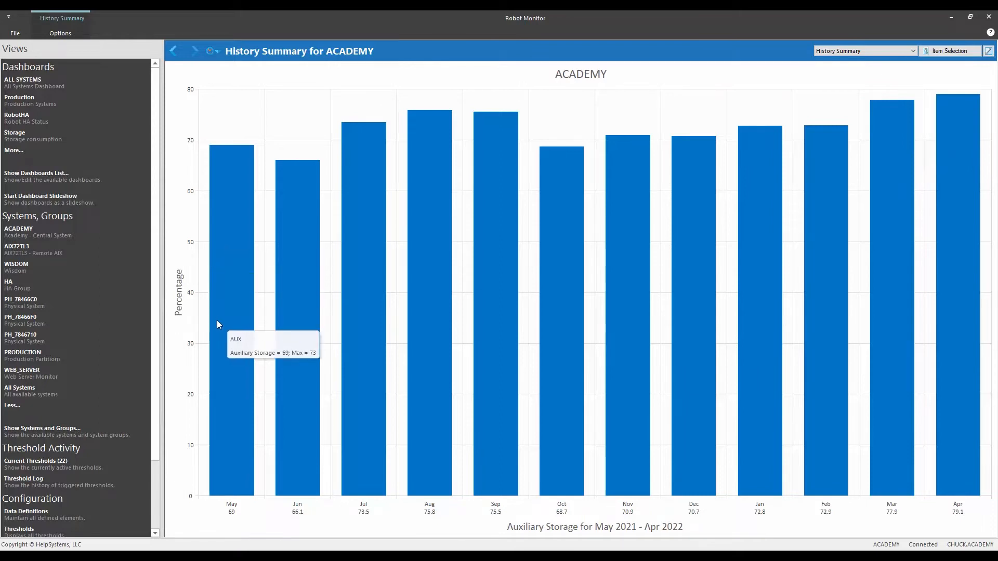
mouse_move(812, 120)
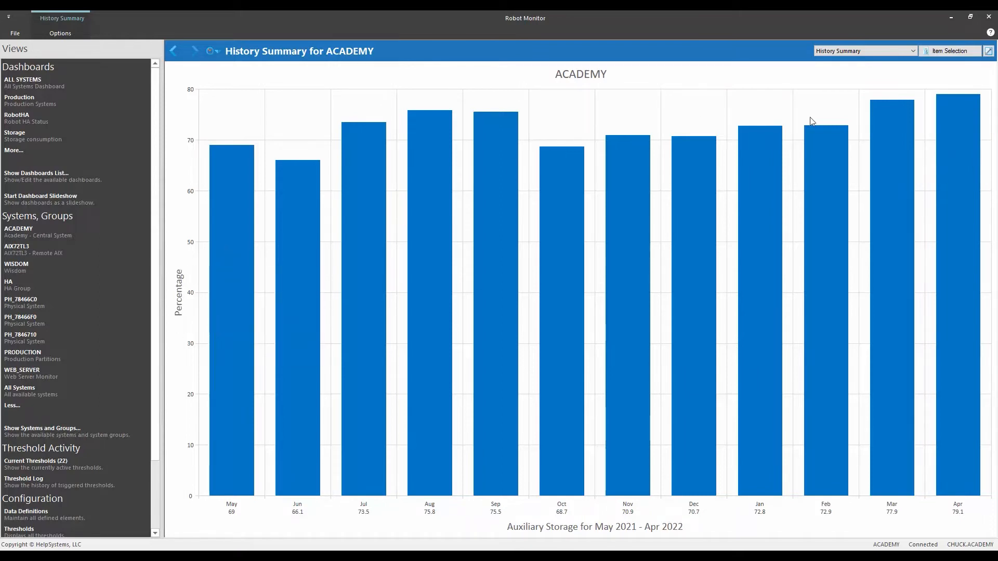
mouse_move(400, 306)
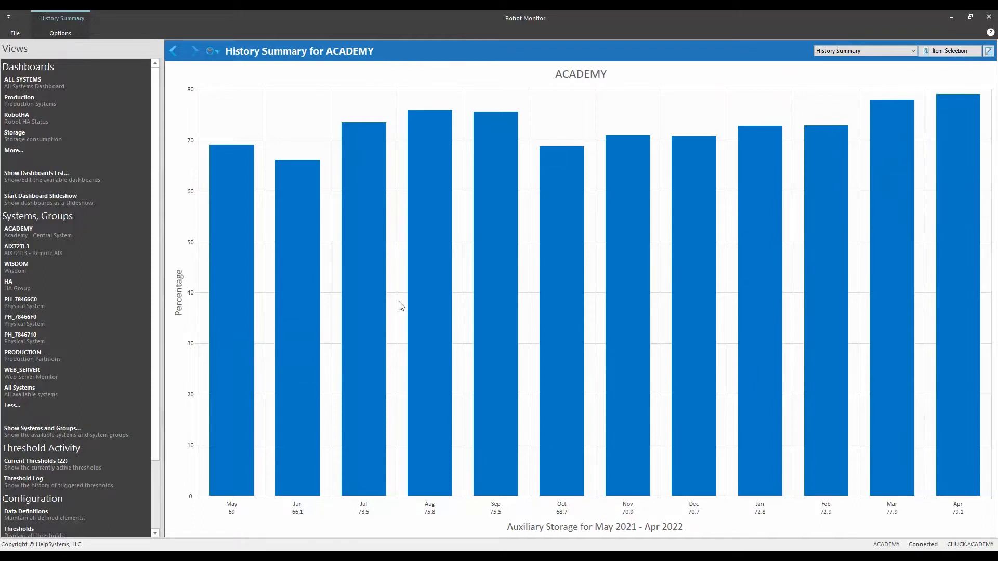
mouse_move(429, 369)
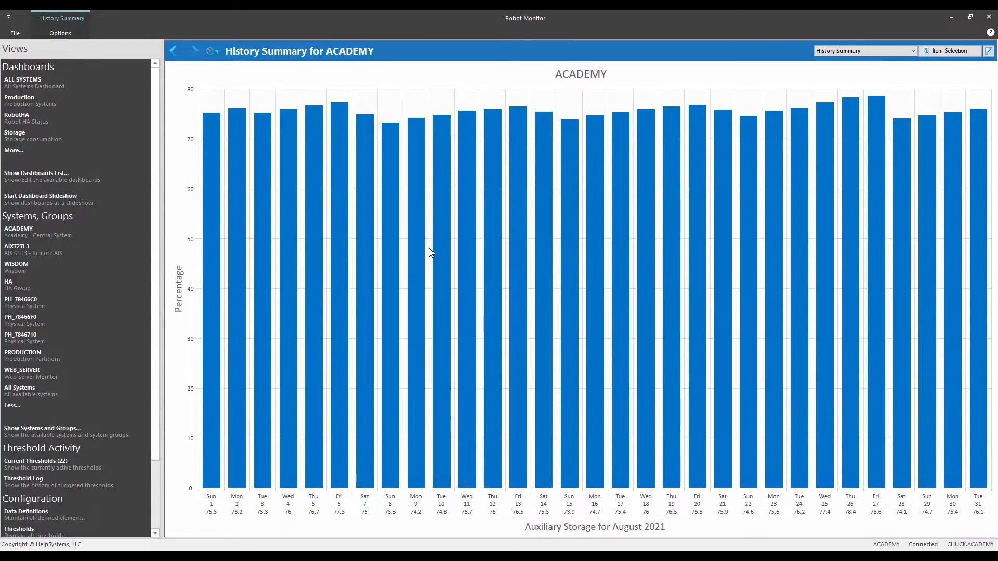
mouse_move(457, 116)
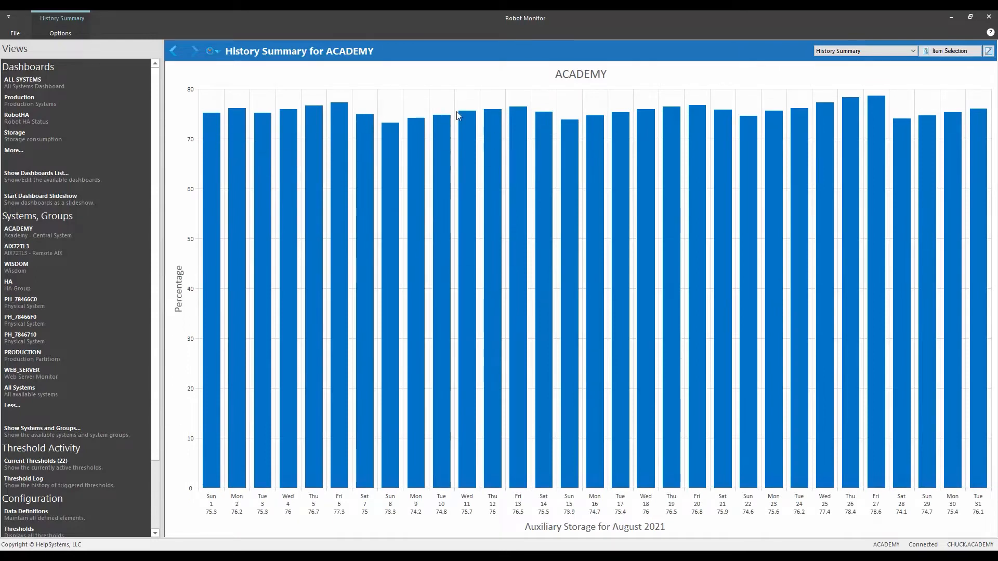
mouse_move(698, 111)
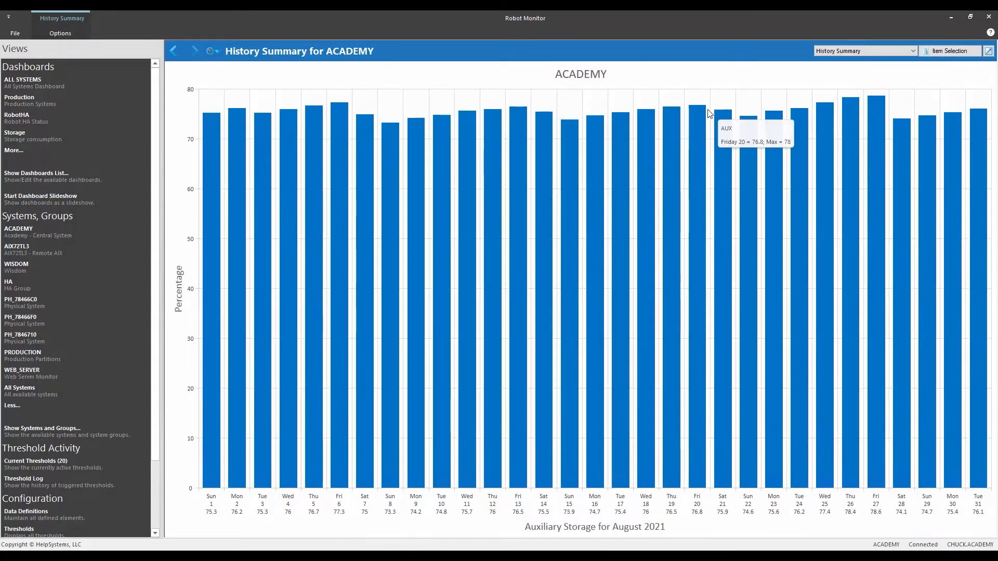
mouse_move(799, 261)
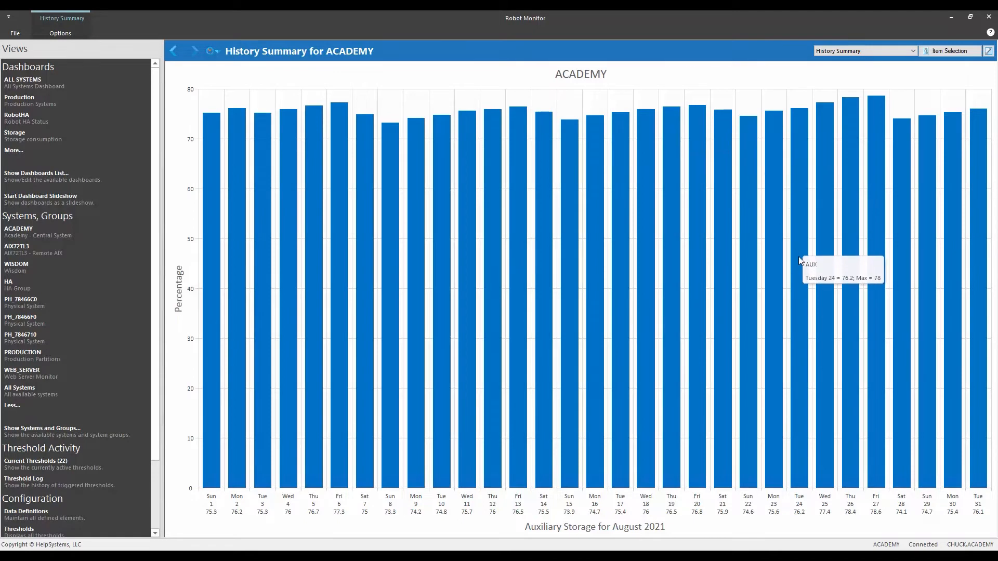
mouse_move(880, 468)
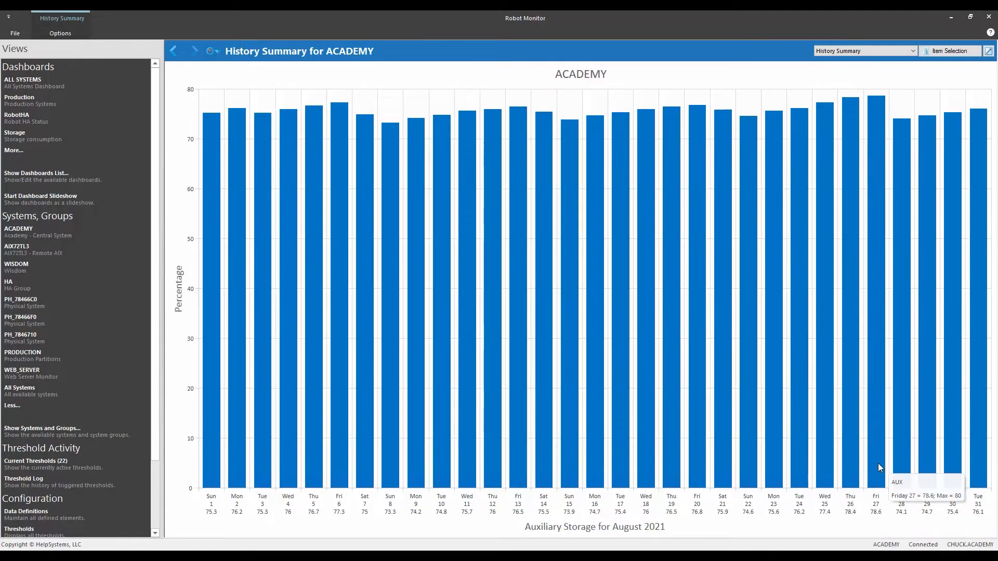
mouse_move(882, 514)
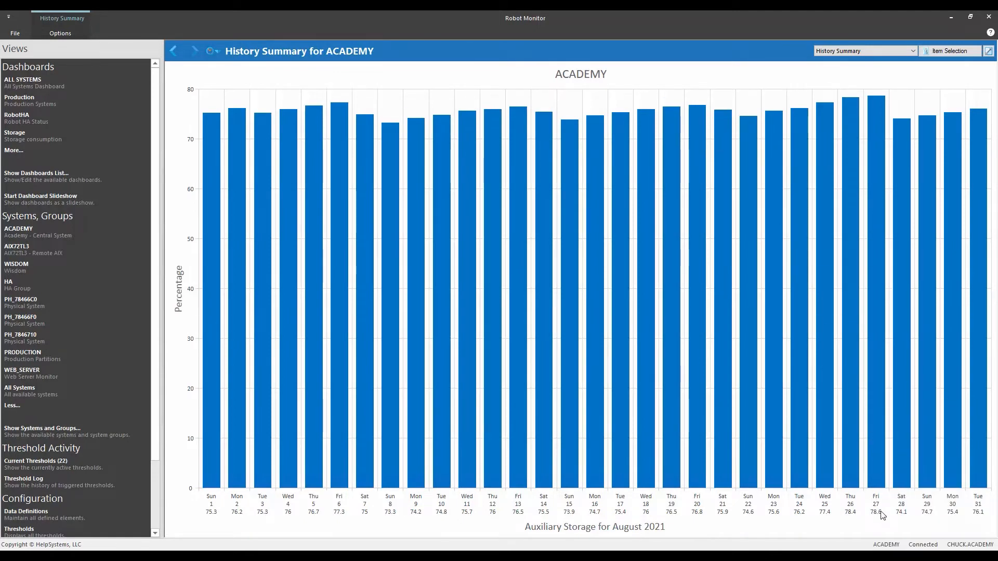
mouse_move(875, 440)
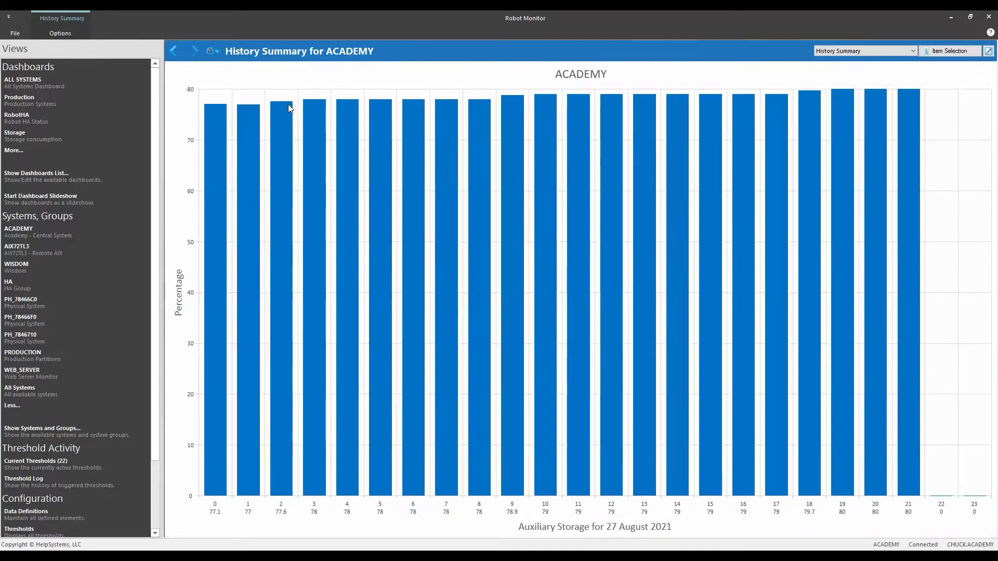
mouse_move(879, 99)
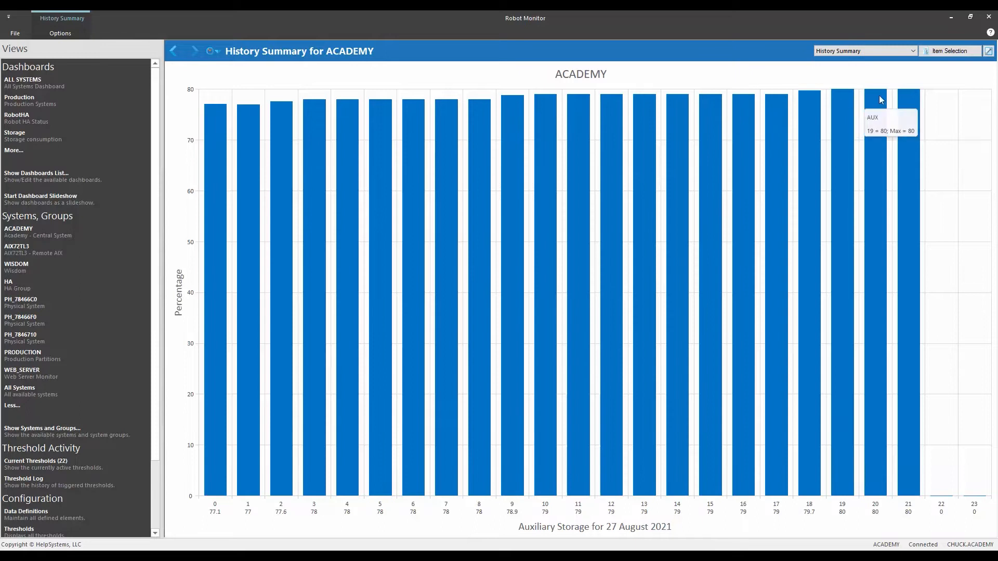
mouse_move(198, 128)
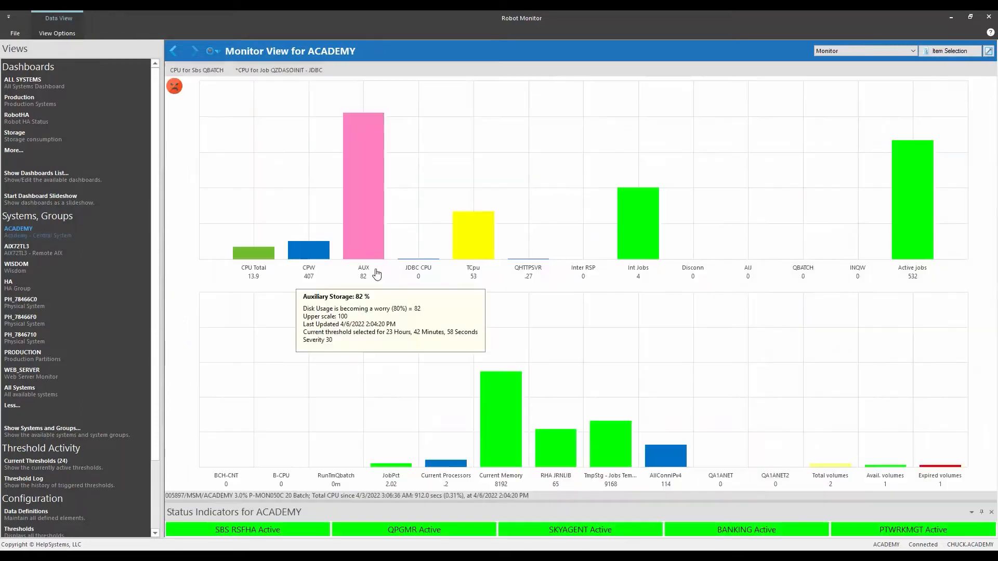
mouse_move(352, 216)
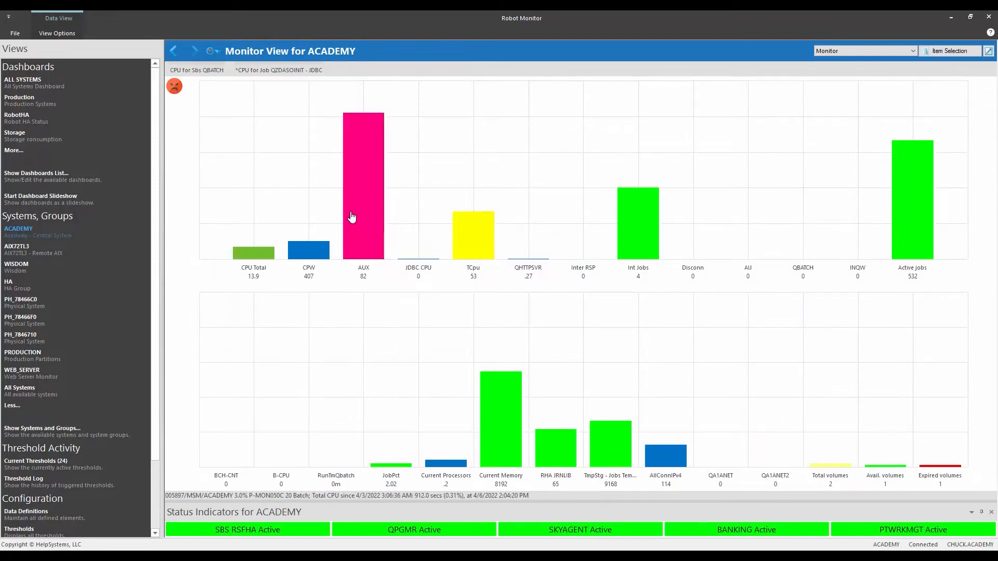
mouse_move(432, 188)
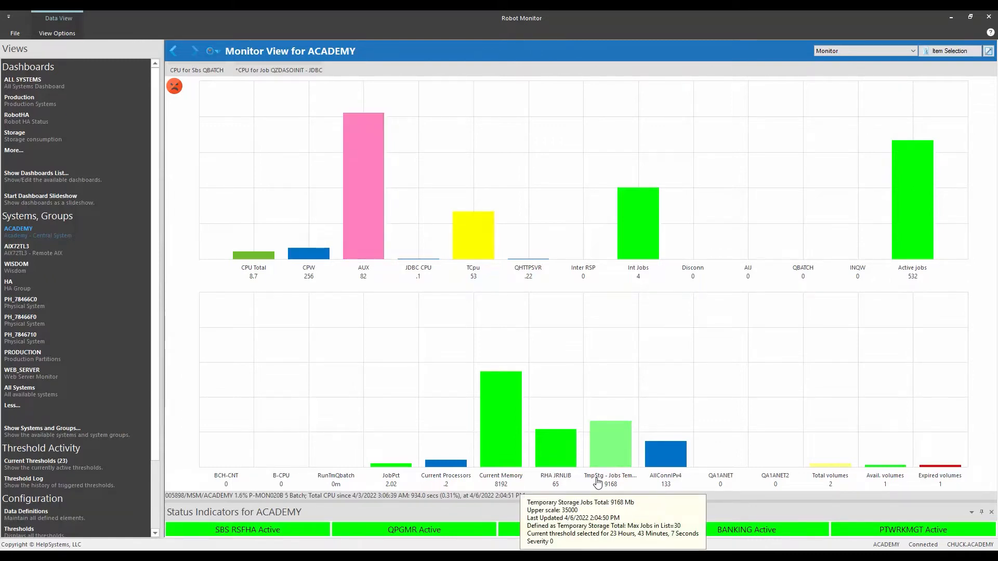
Show the Temporary Storage Jobs Total details behind ACADEMY's TmpStg bar
right_click(609, 443)
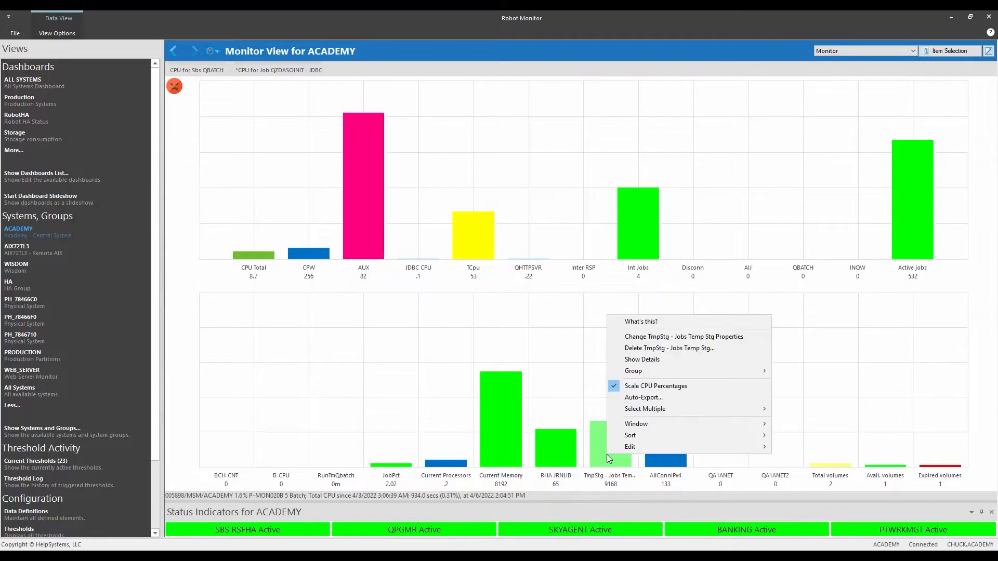
left_click(641, 360)
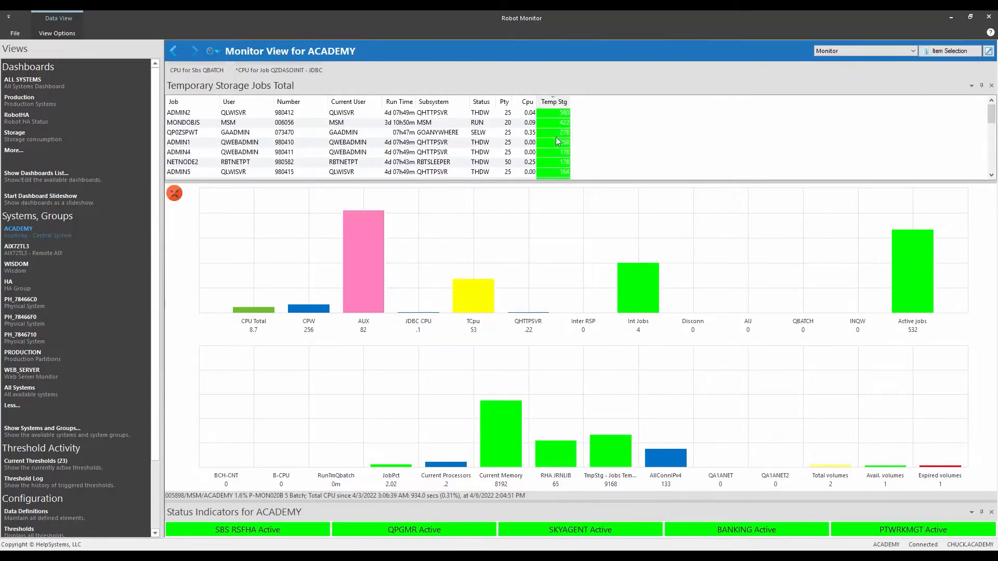
mouse_move(570, 121)
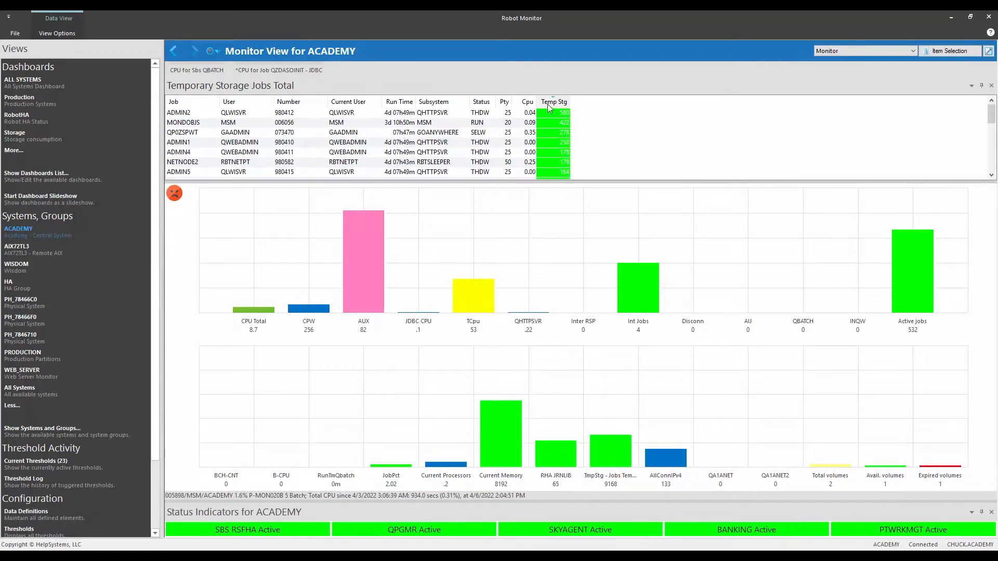
mouse_move(624, 455)
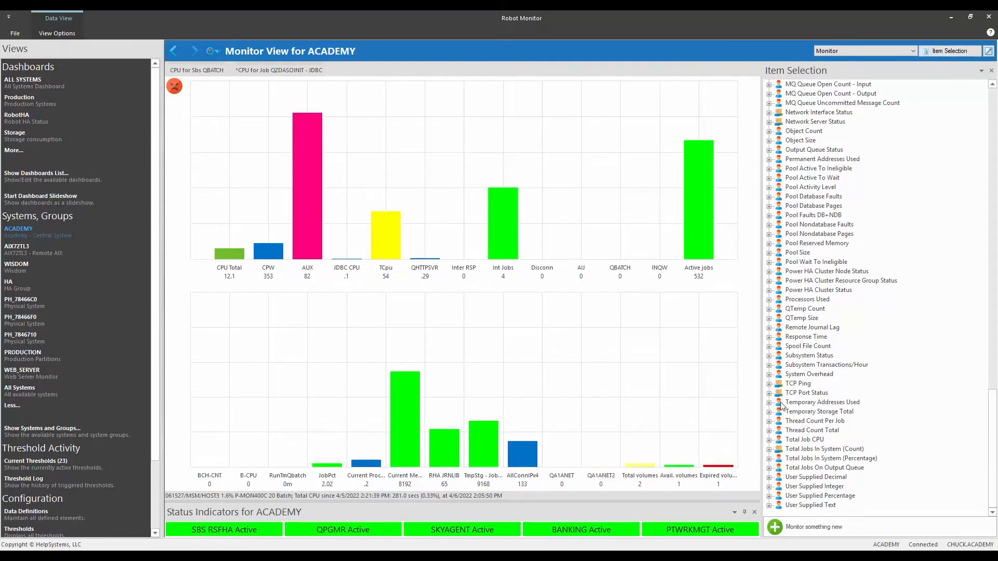
left_click(770, 327)
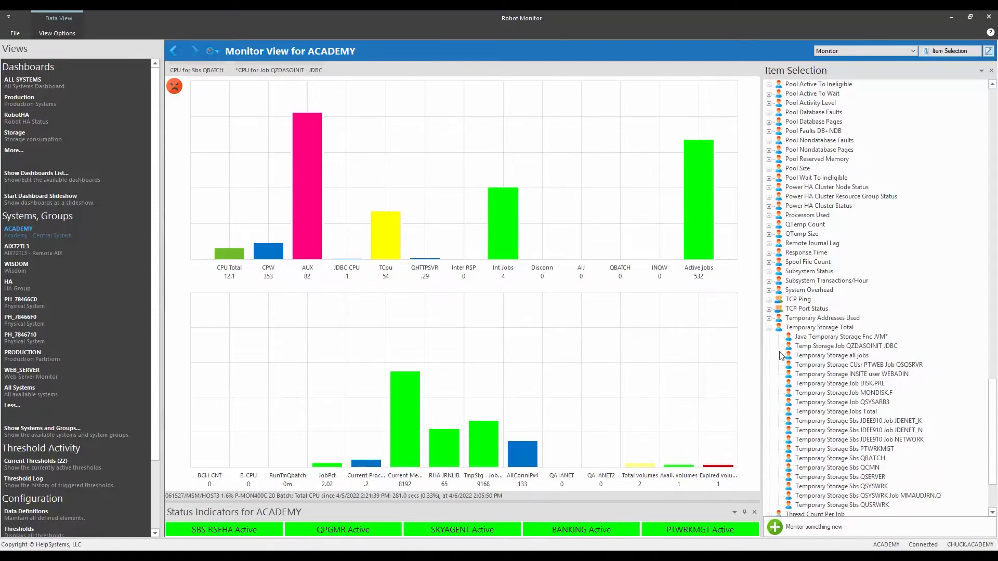
scroll("up", 3)
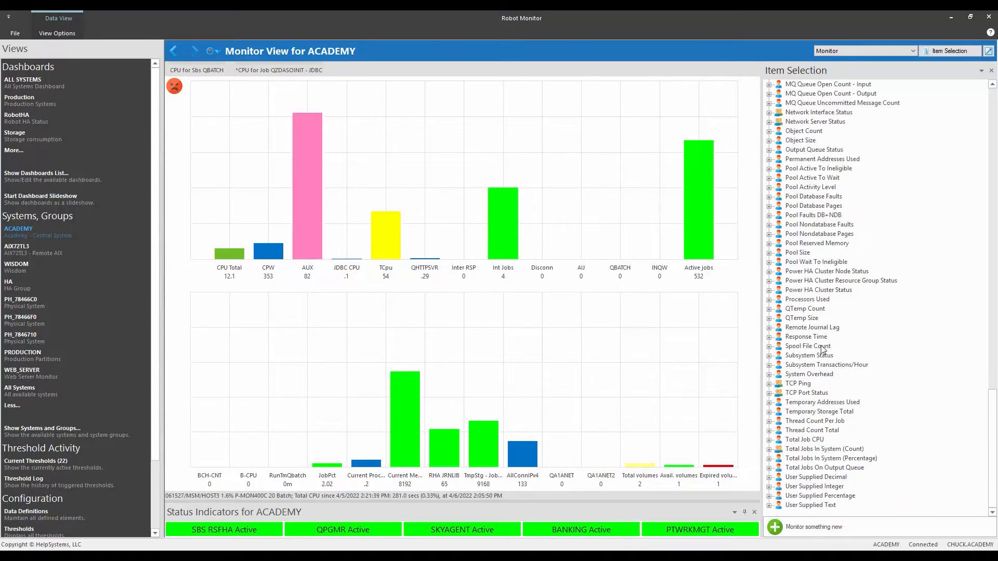
scroll("up", 3)
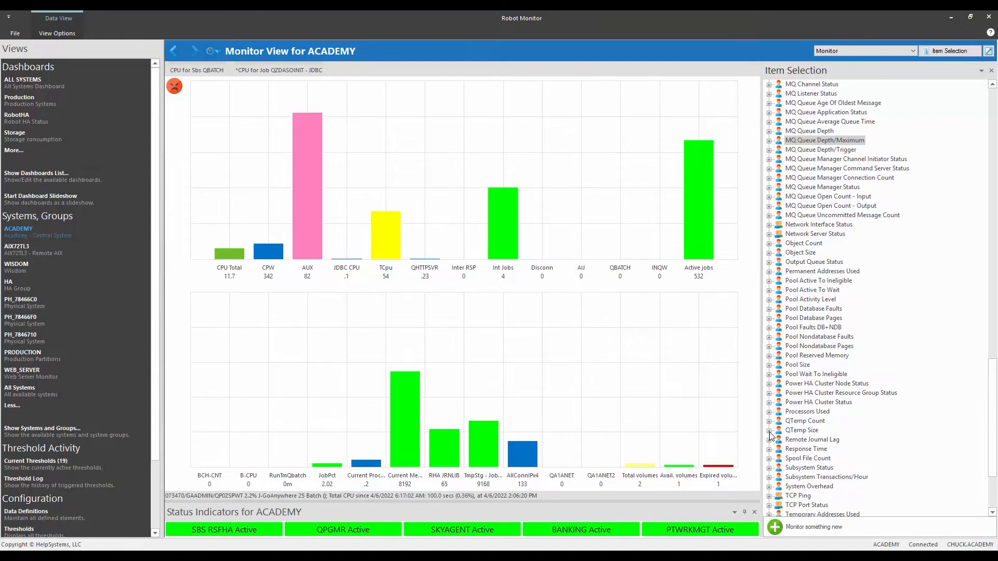
Add the overall QTemp Size measurement as a new bar reading .35 on the ACADEMY monitor
left_click(769, 430)
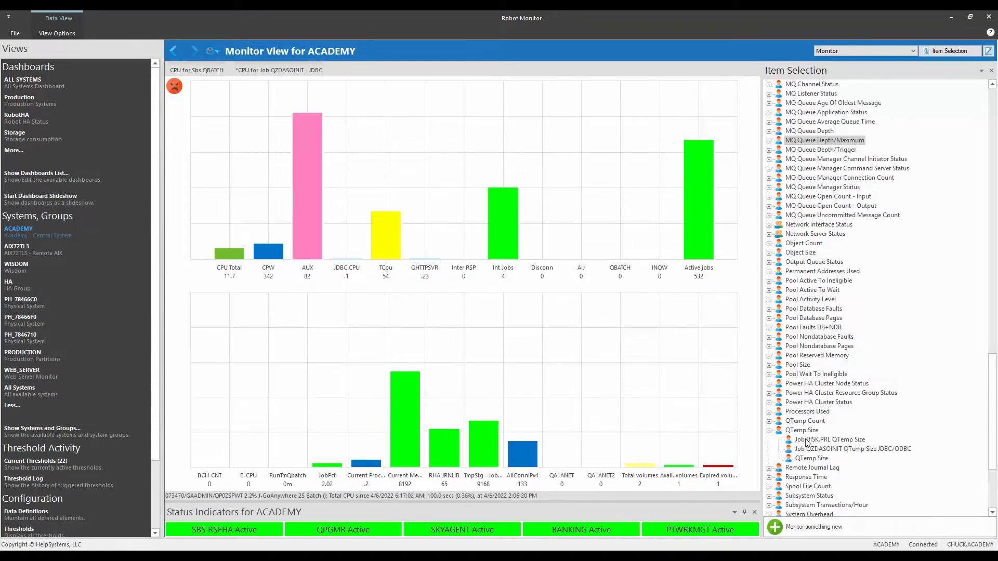
left_click(812, 458)
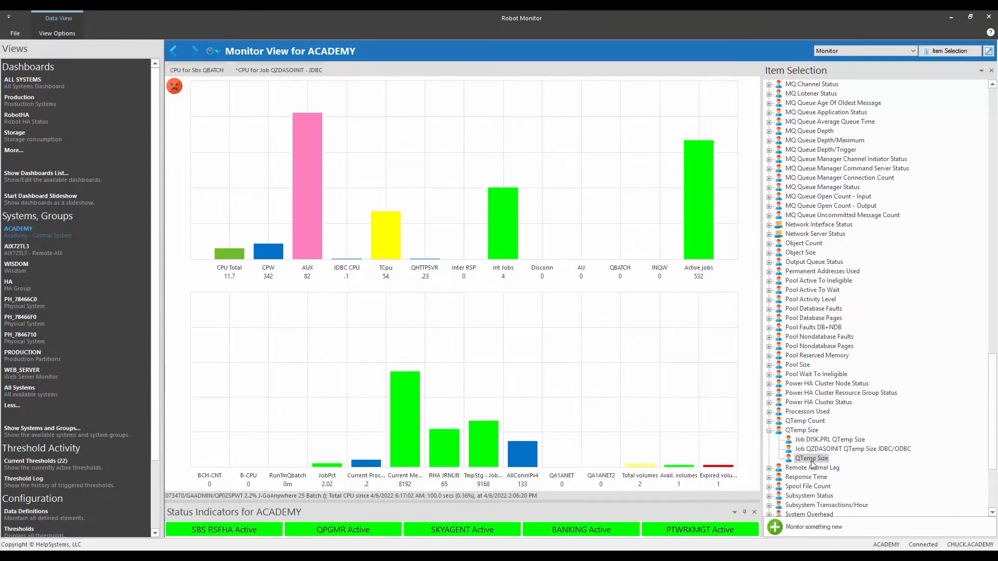
mouse_move(567, 461)
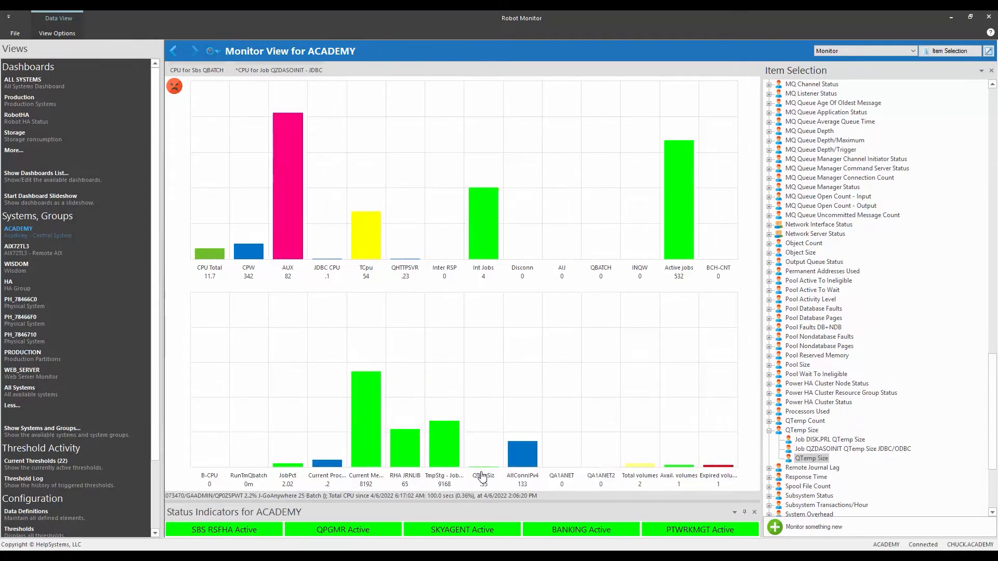
right_click(482, 477)
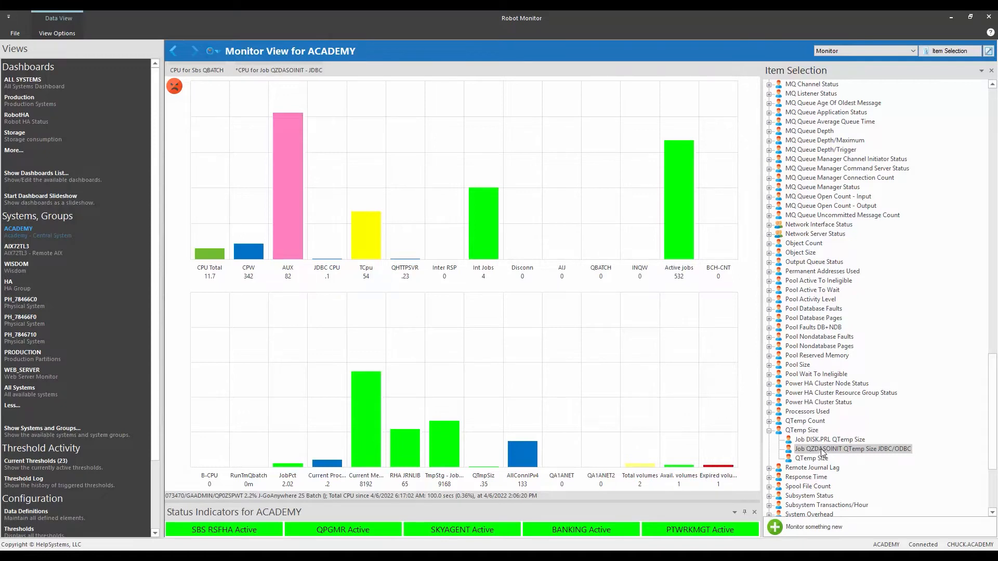
scroll("down", 3)
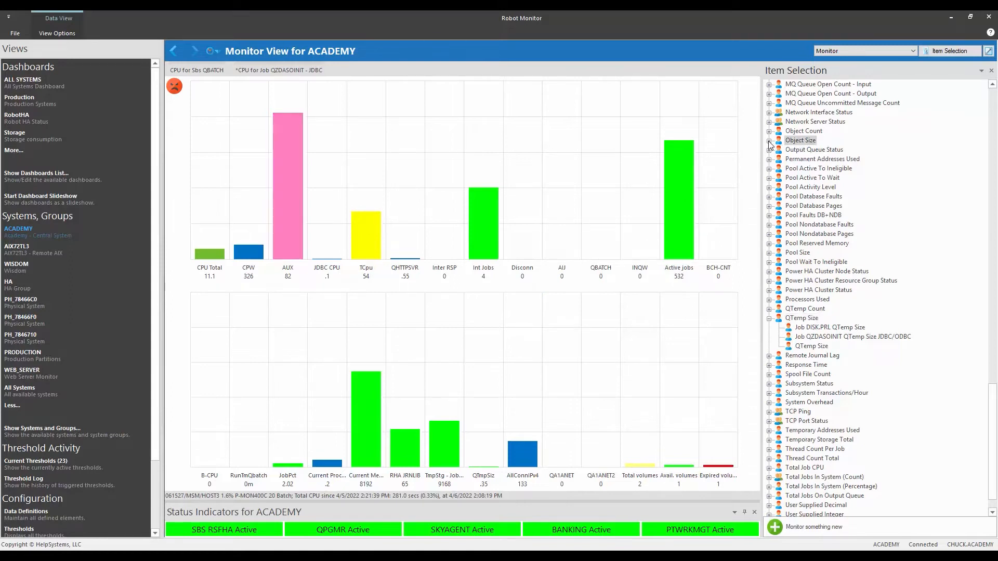
Expand the Object Size measurements to add the Size of QSYS/QHST* *FILE bar
left_click(769, 141)
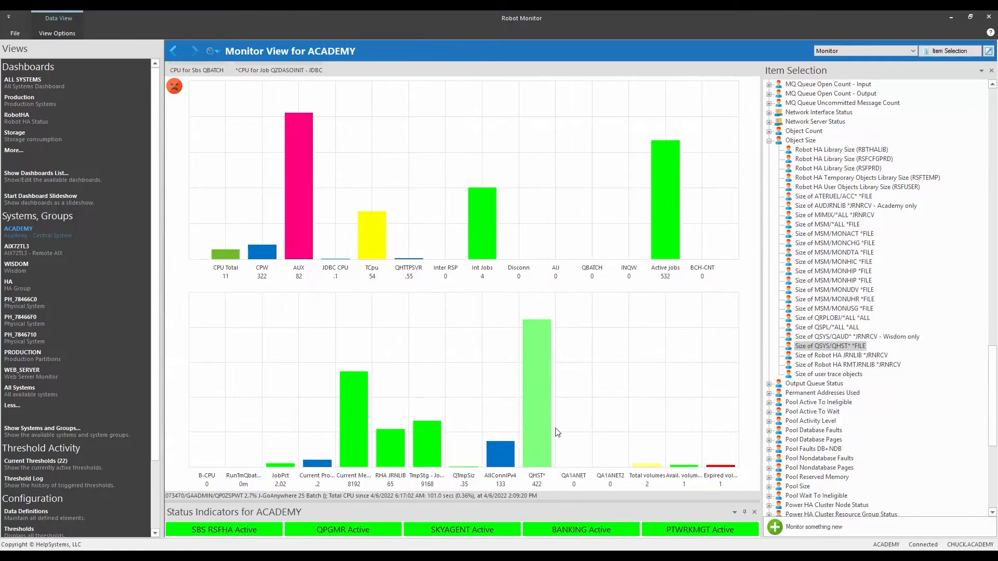
mouse_move(539, 410)
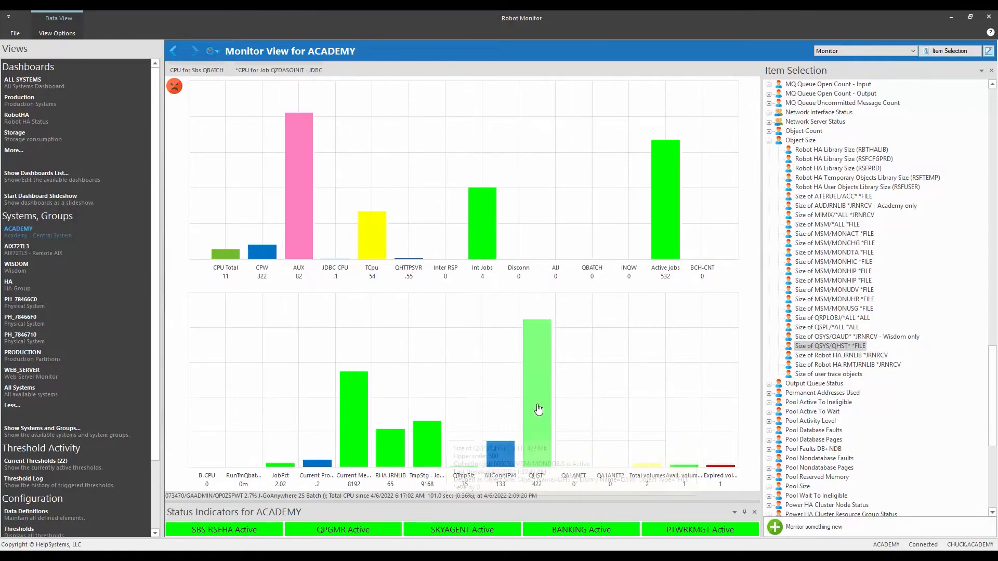
mouse_move(566, 444)
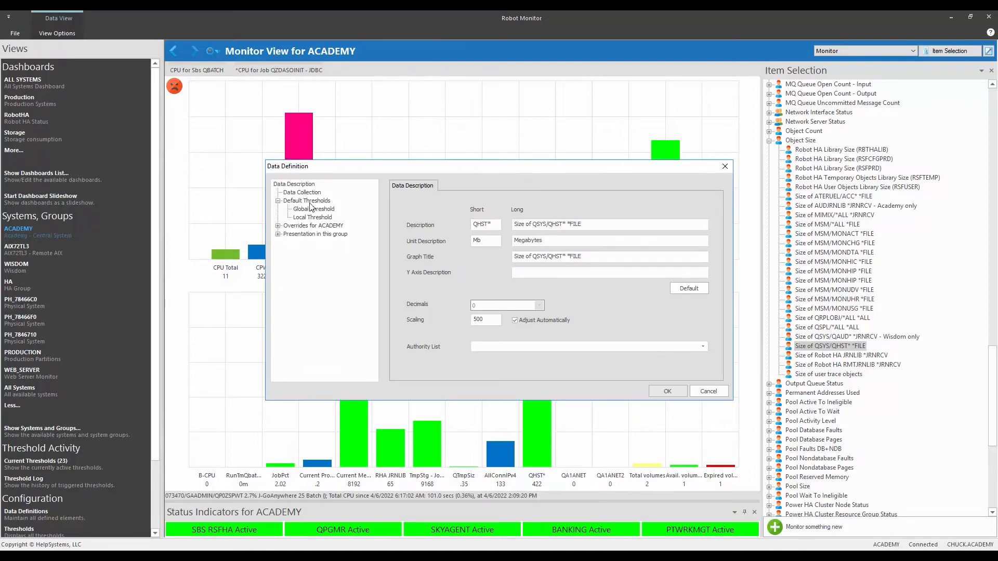
Review the QHST* size item's data collection frequency and its 1000–5000 MB global thresholds
left_click(302, 192)
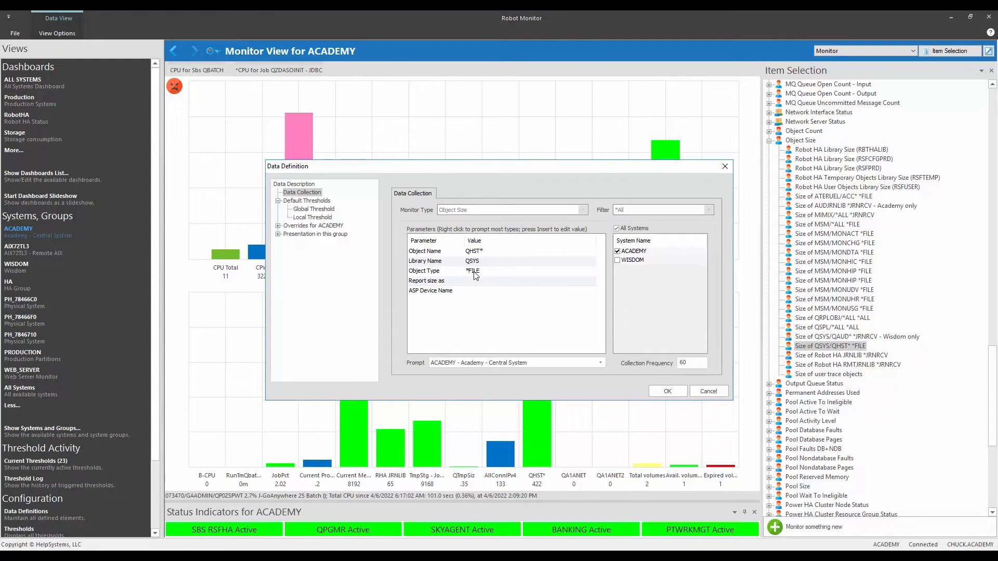
triple_click(691, 362)
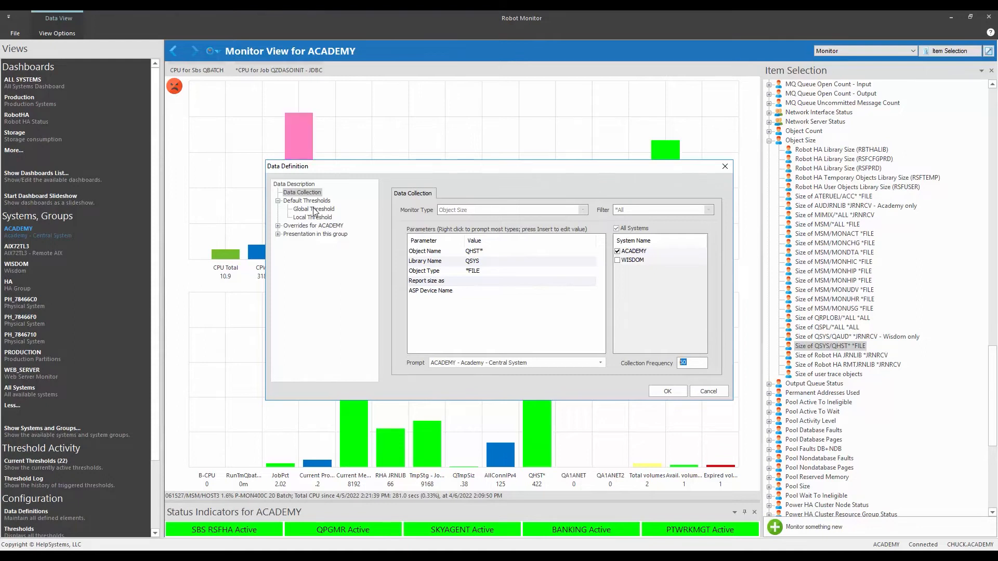
left_click(313, 209)
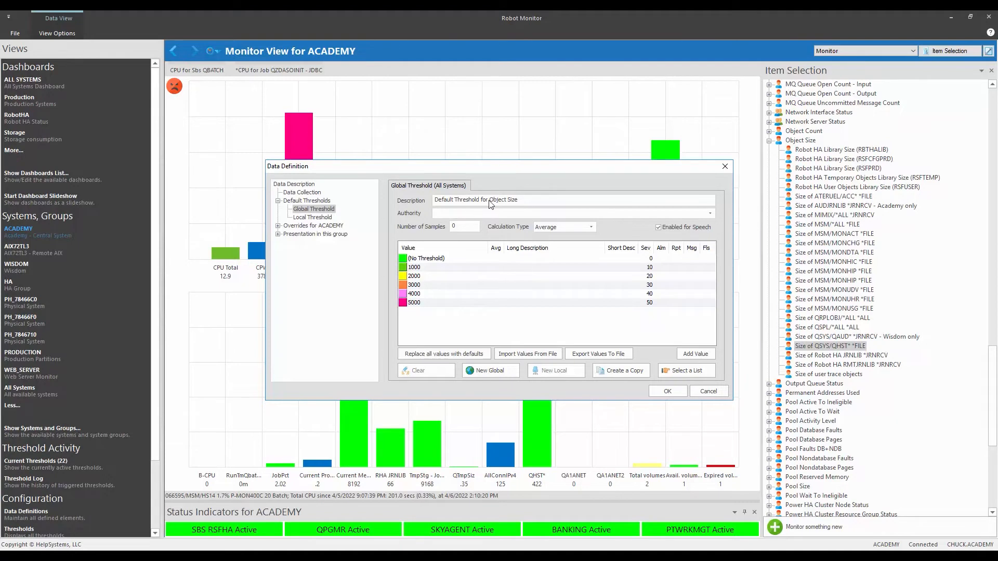
mouse_move(745, 398)
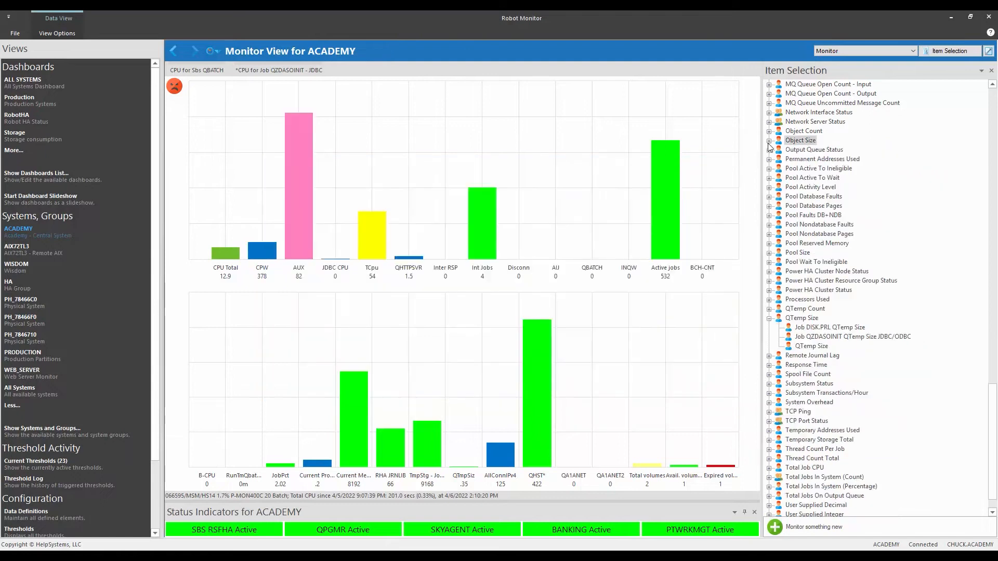
Add the Largest Object in System - Academy measurement as a LrgObj bar reading 29.5 GB
left_click(770, 318)
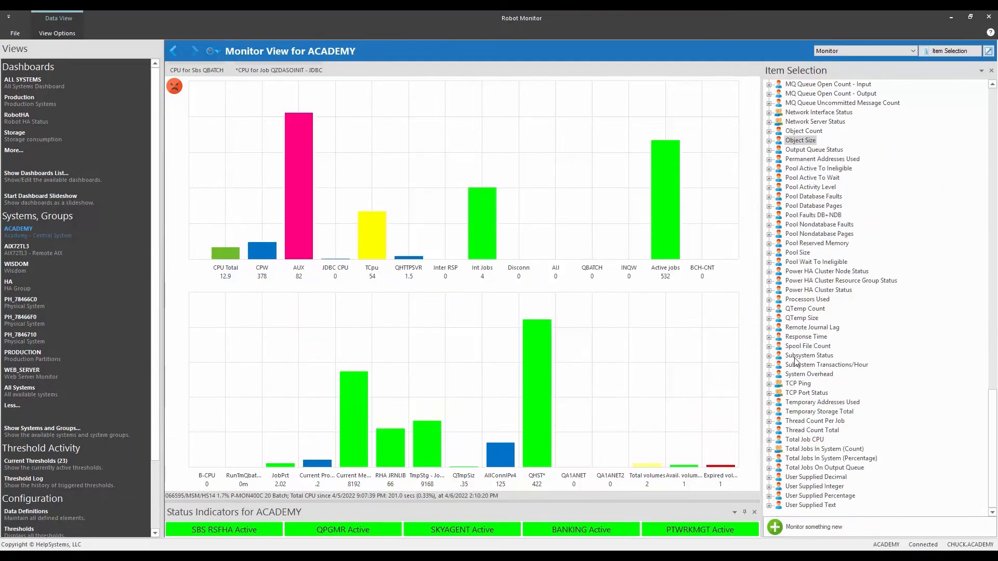
scroll("up", 3)
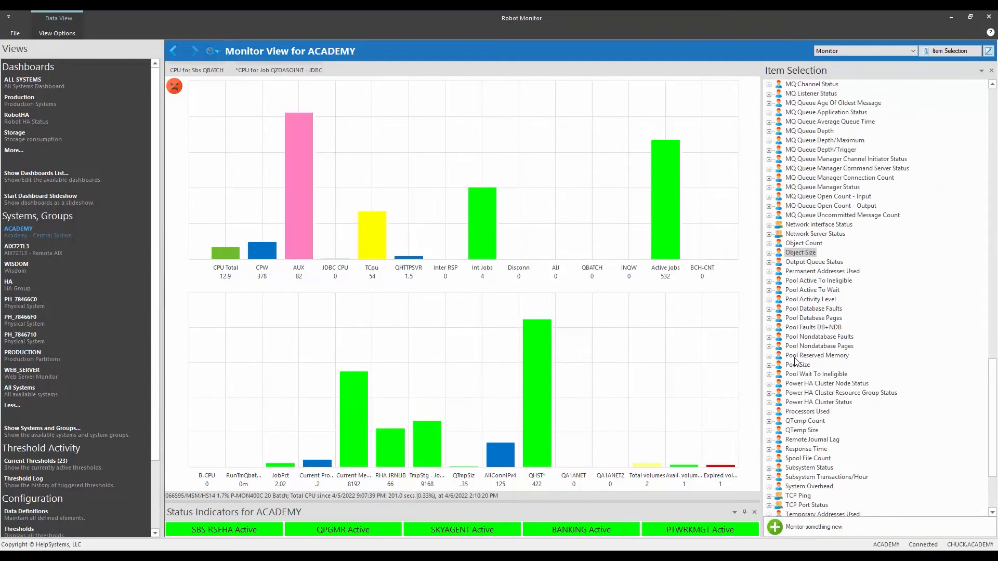
scroll("up", 3)
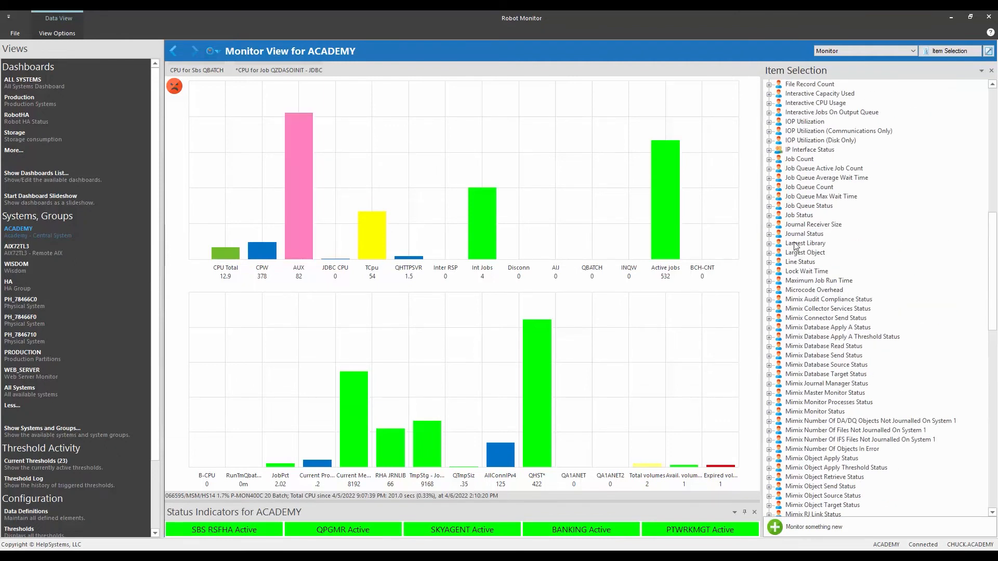
left_click(771, 252)
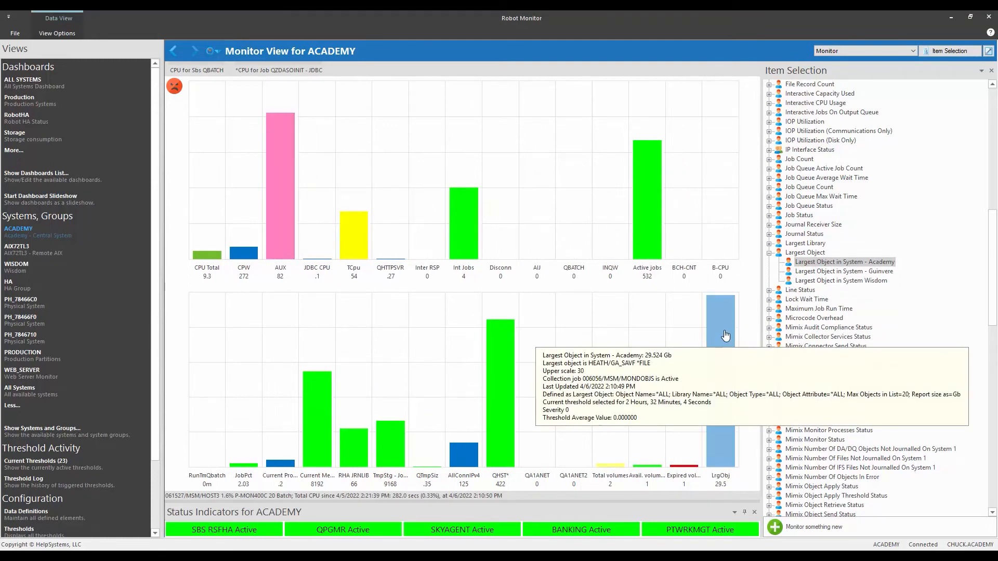
Review the LrgObj bar's measurement properties and close its definition
right_click(720, 336)
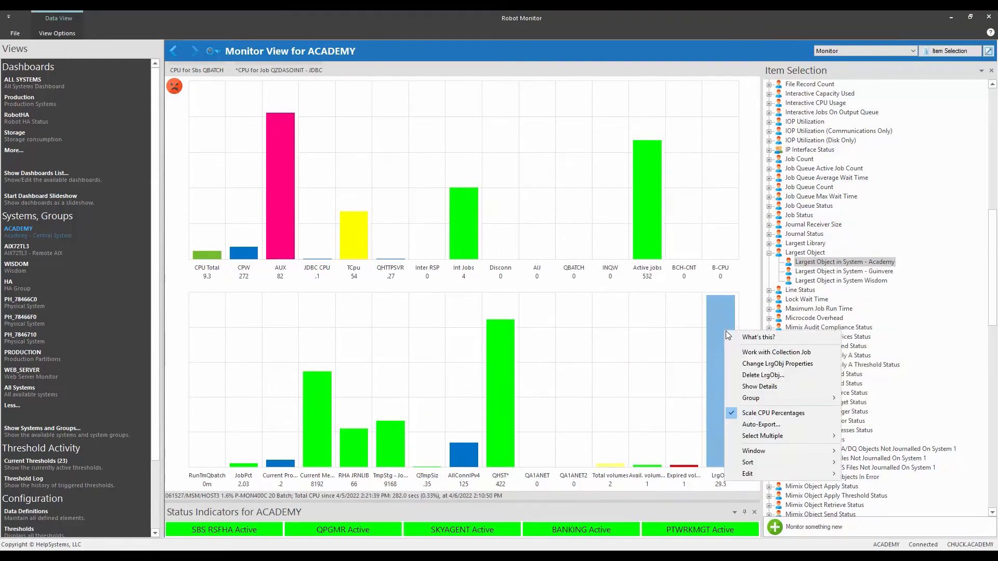
left_click(759, 387)
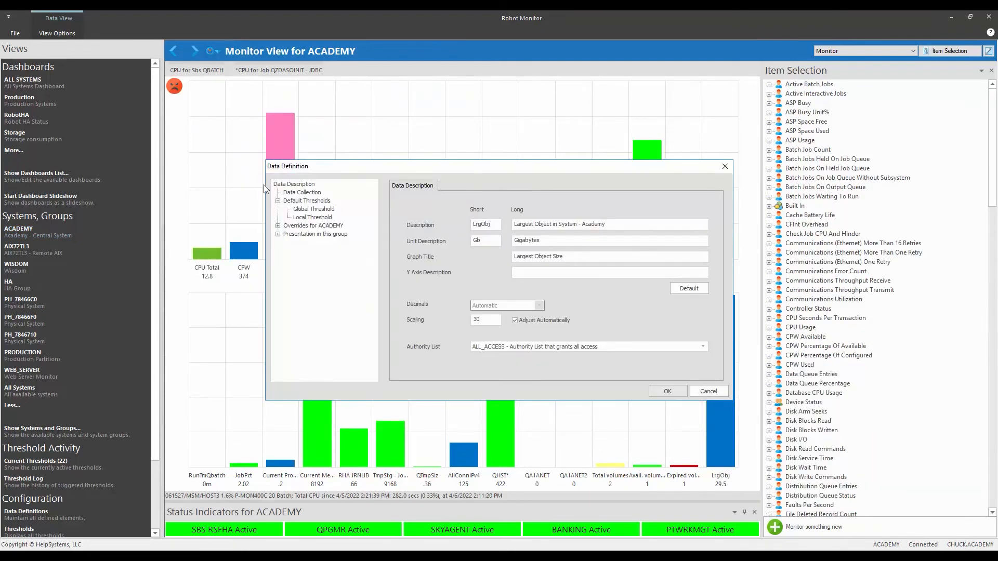
left_click(313, 209)
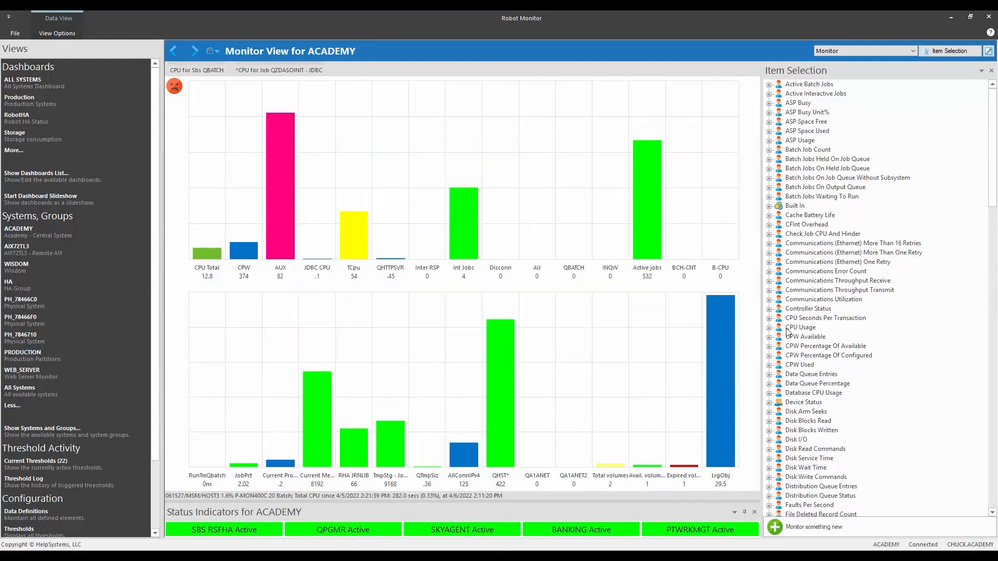
Add the Largest Library in Academy System bar (48.9 GB) and review its per-library details
scroll("down", 3)
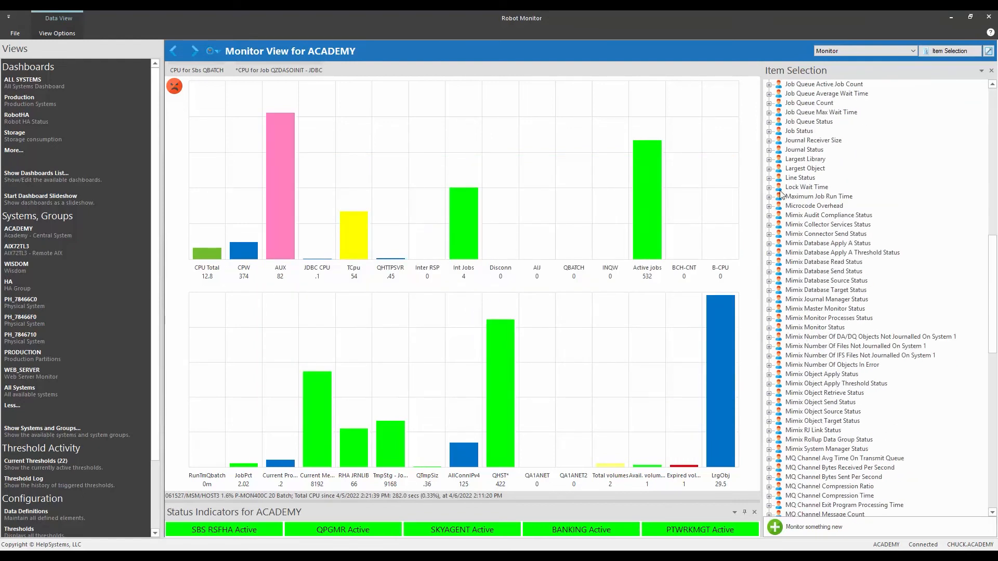
left_click(769, 158)
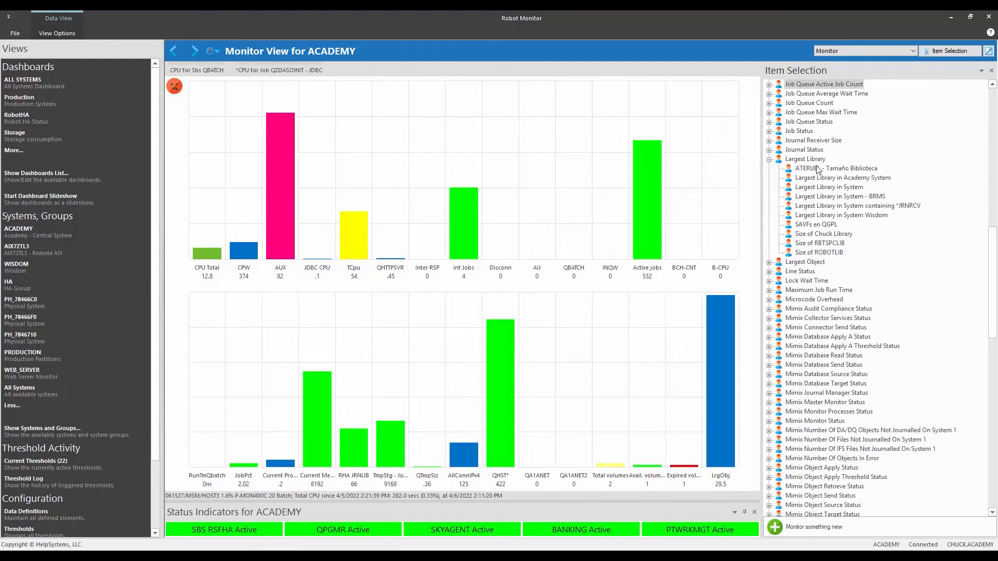
mouse_move(843, 177)
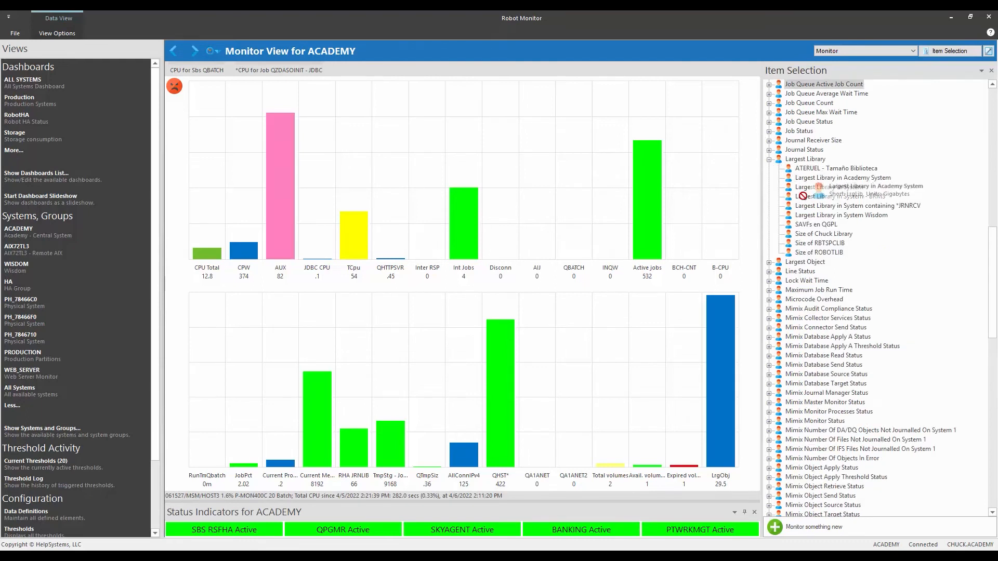
mouse_move(741, 340)
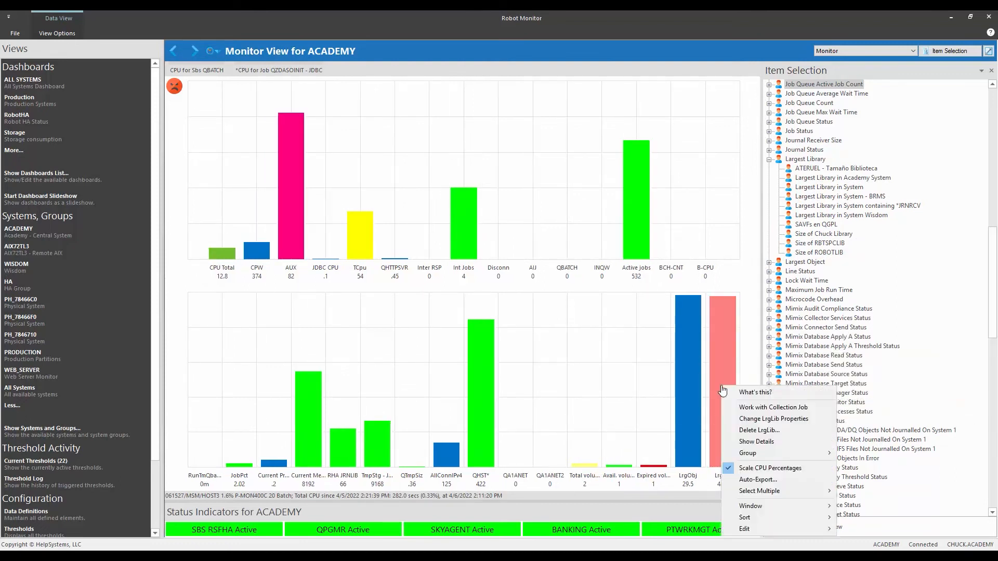
mouse_move(774, 419)
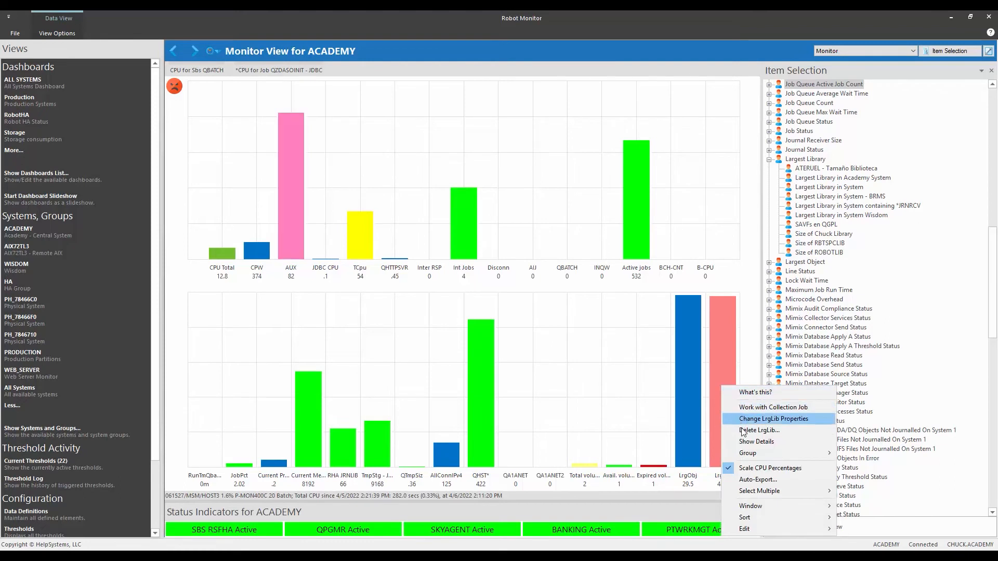
left_click(756, 442)
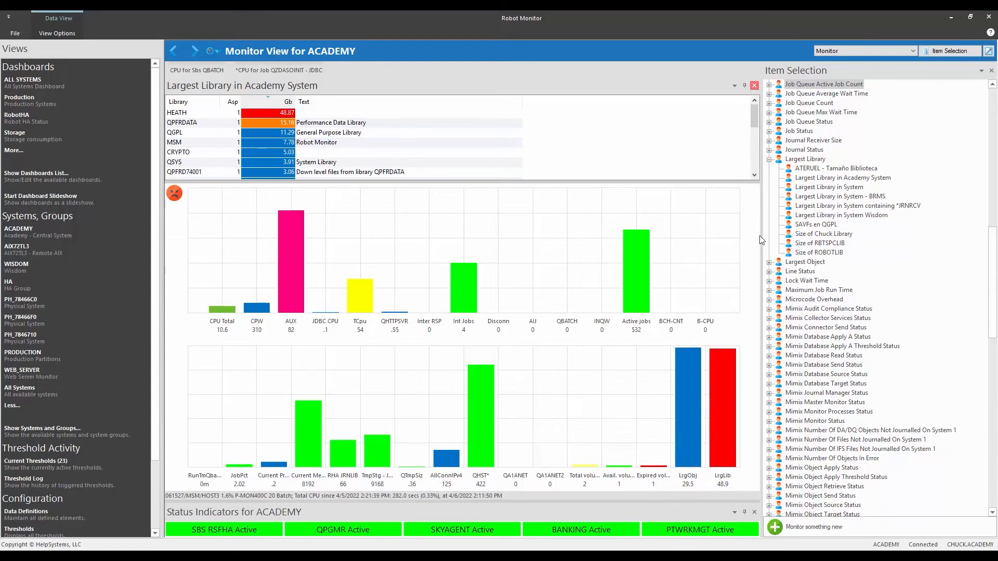
left_click(754, 85)
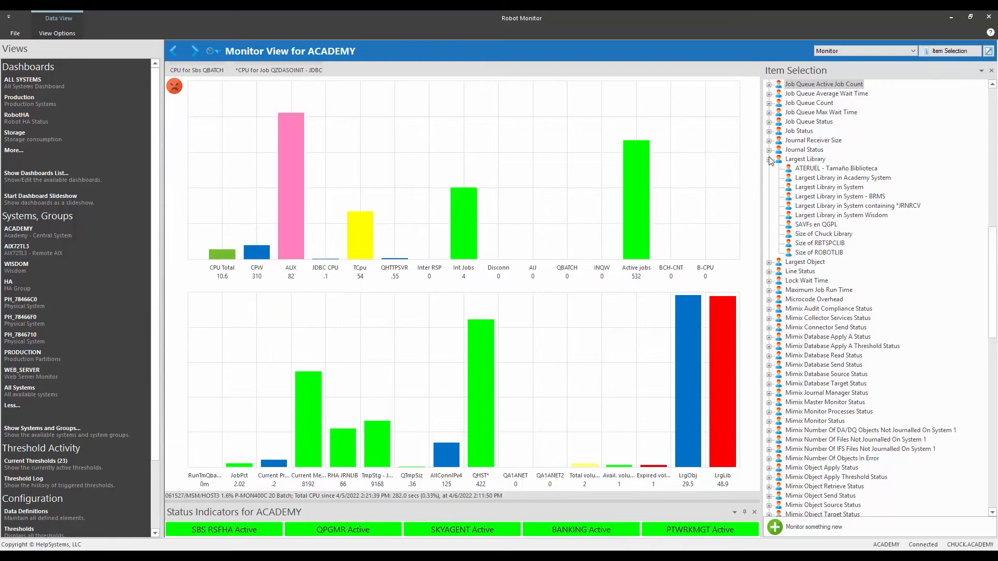
Switch ACADEMY to the Disk Summary view of April 2022 space per library, HEATH largest at 48.9 GB
left_click(863, 51)
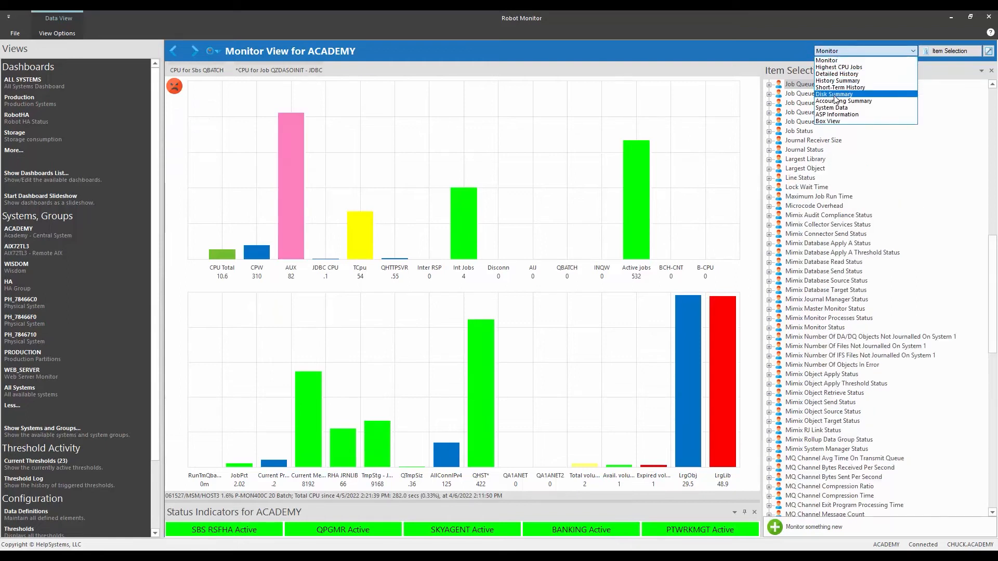
mouse_move(838, 100)
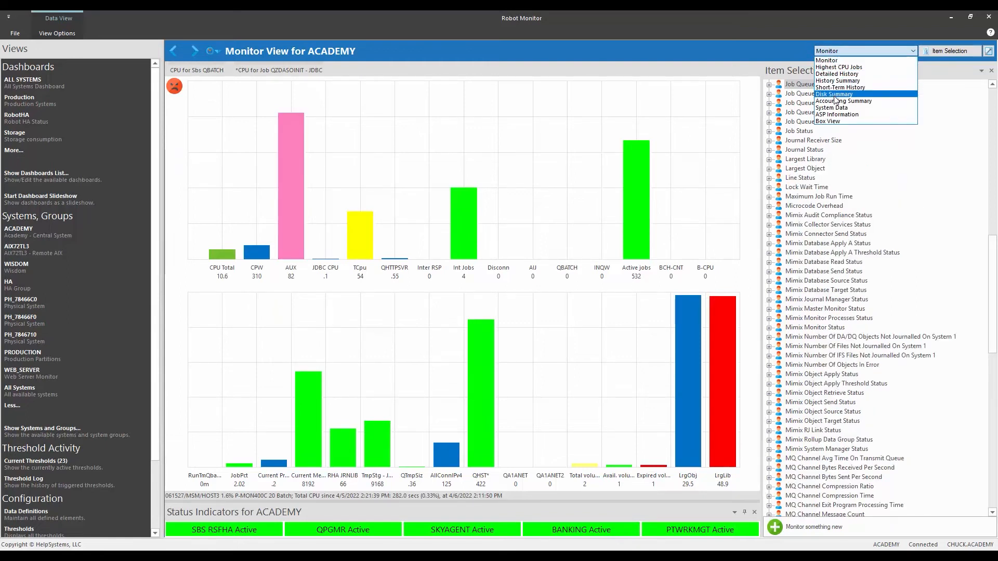
left_click(834, 94)
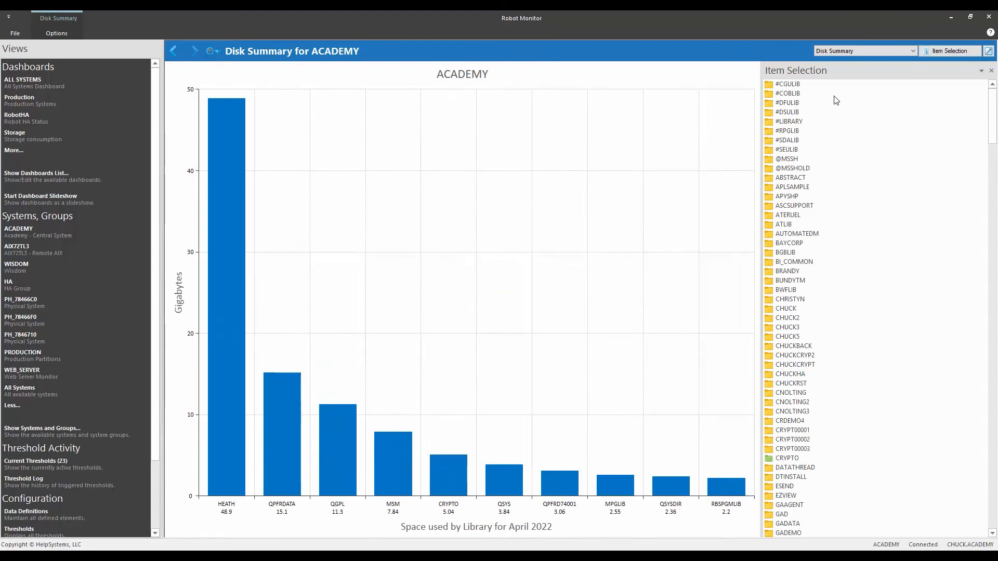
mouse_move(806, 106)
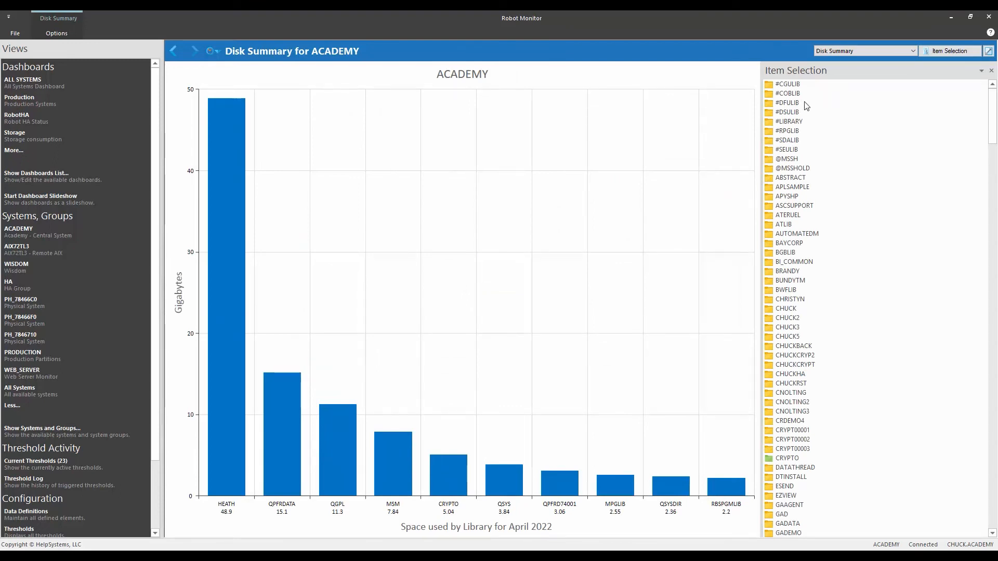
mouse_move(576, 172)
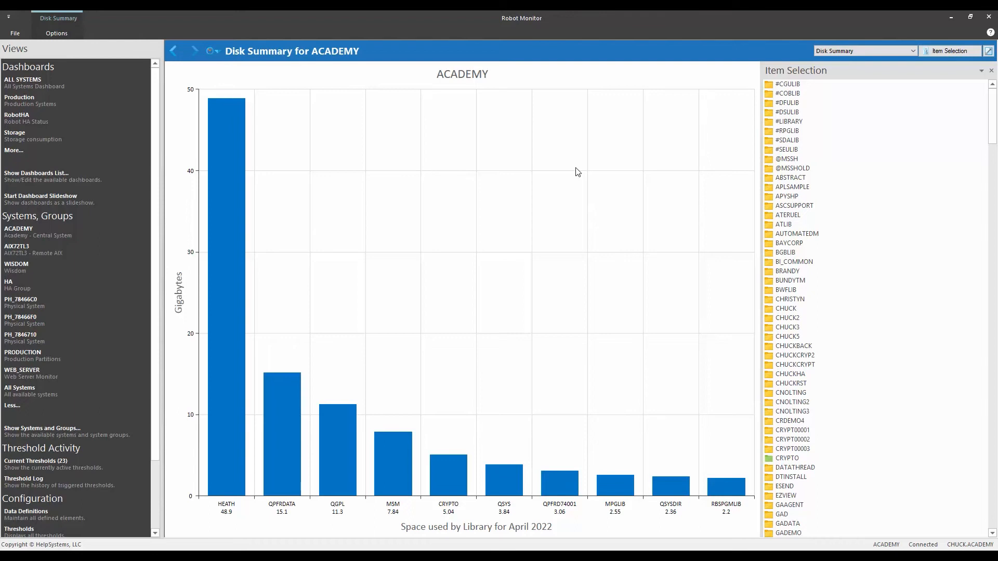
mouse_move(285, 421)
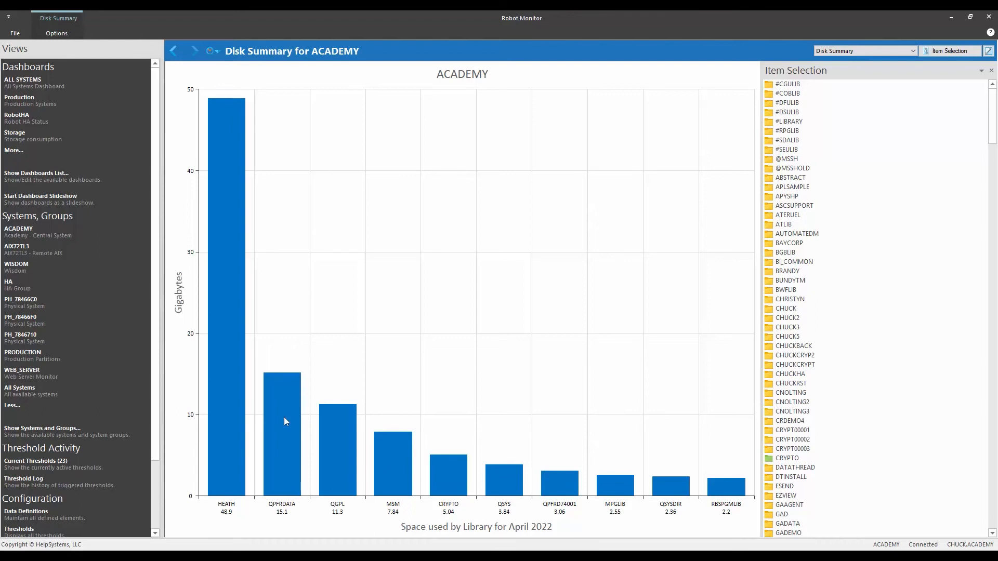
mouse_move(224, 515)
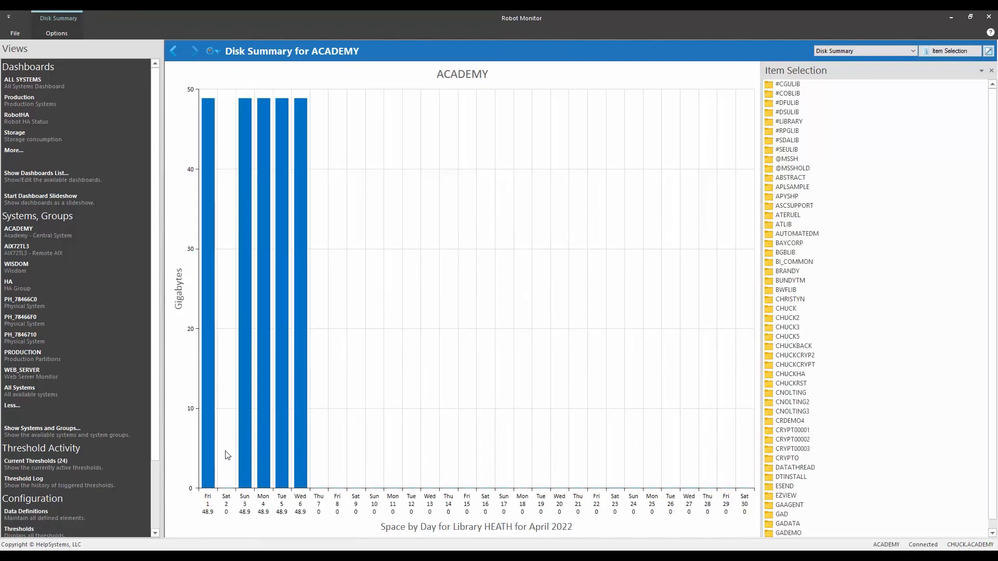
mouse_move(226, 497)
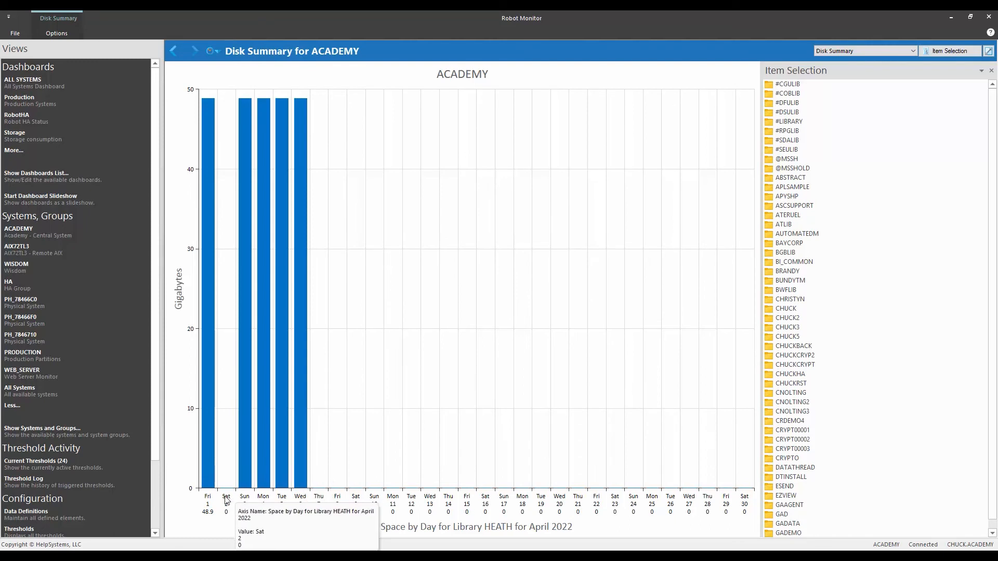
mouse_move(207, 176)
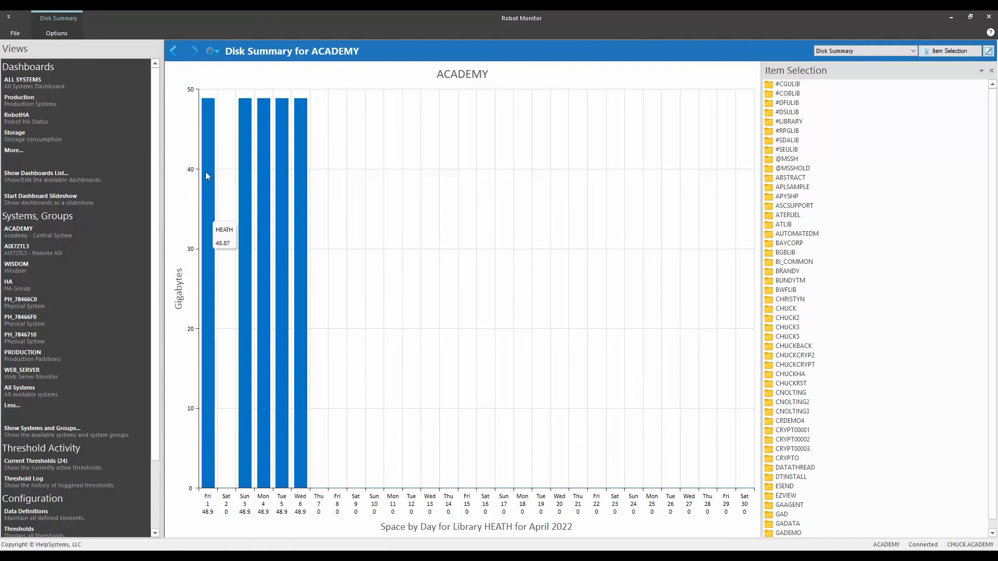
mouse_move(222, 165)
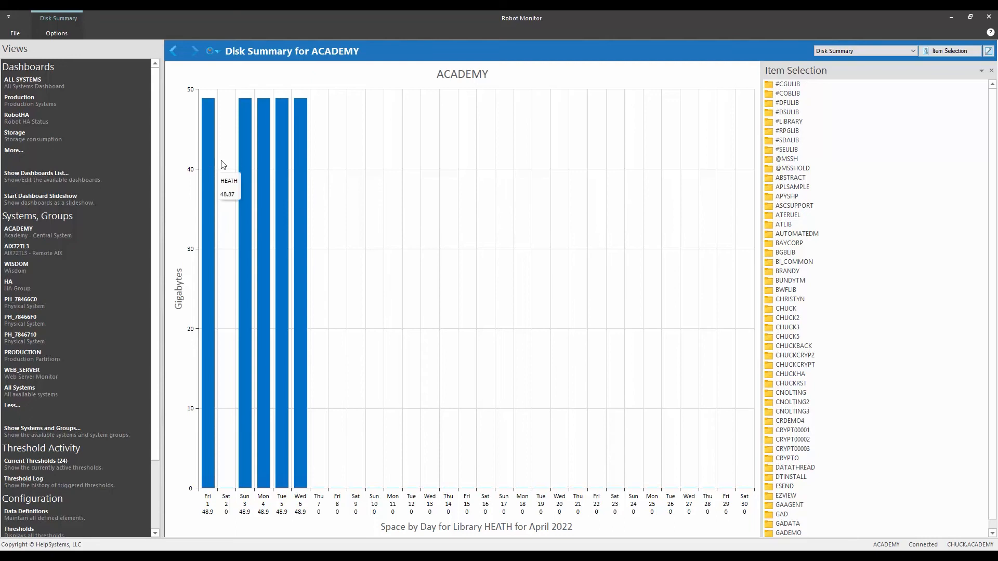
mouse_move(236, 107)
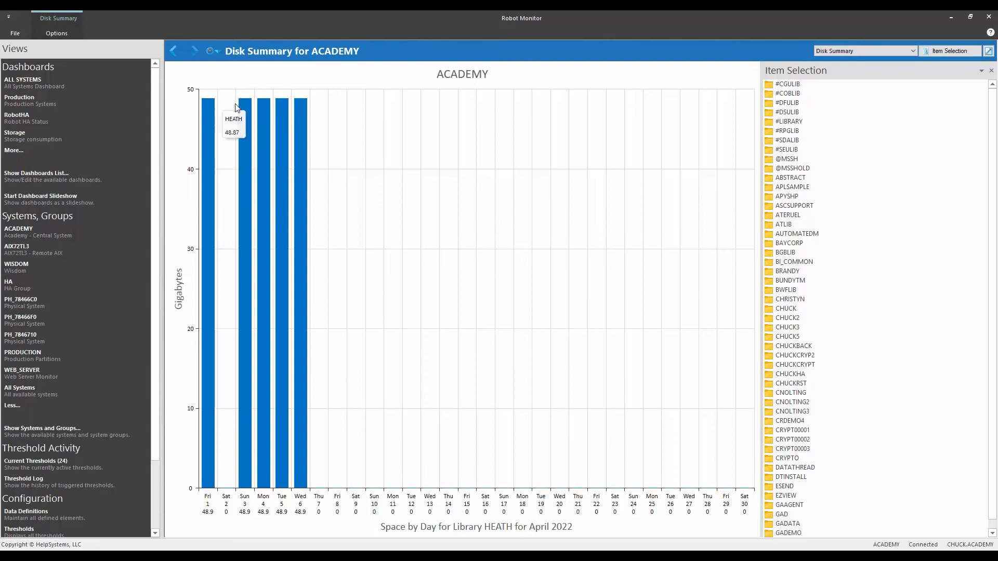
mouse_move(263, 111)
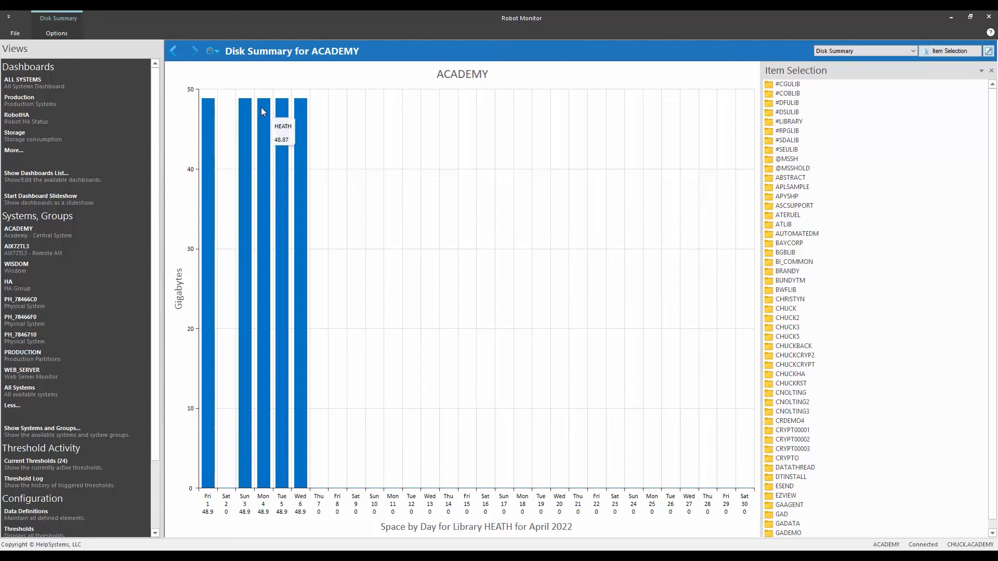
Switch the Disk Summary to Monthly View of HEATH's 2022 space, peaking at 48.9 GB in April
left_click(56, 34)
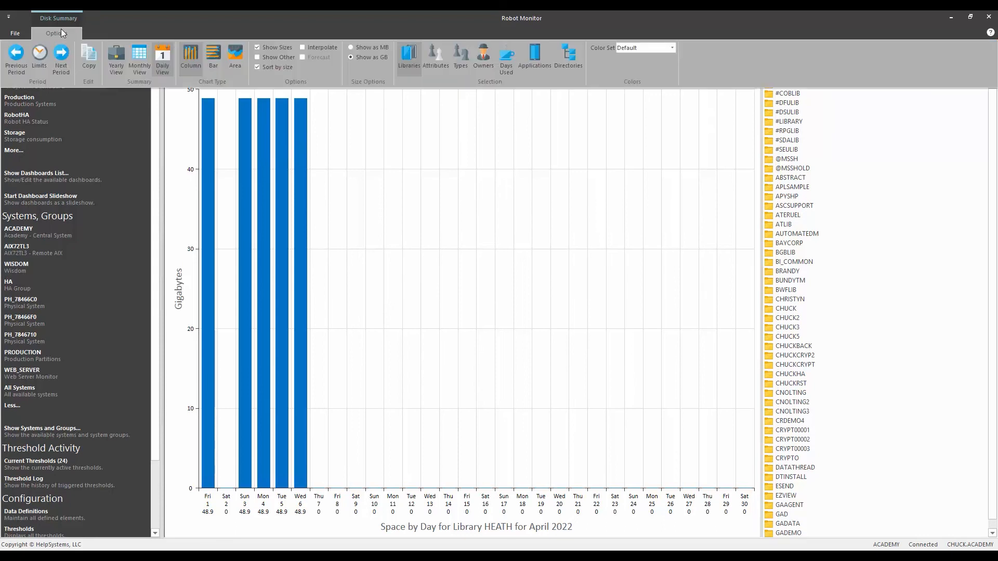
mouse_move(116, 57)
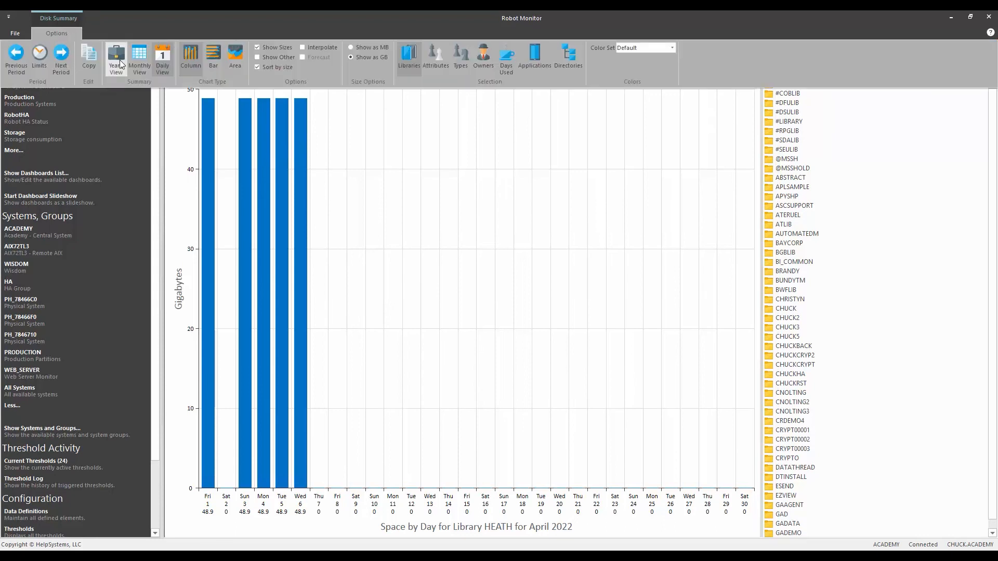
left_click(138, 56)
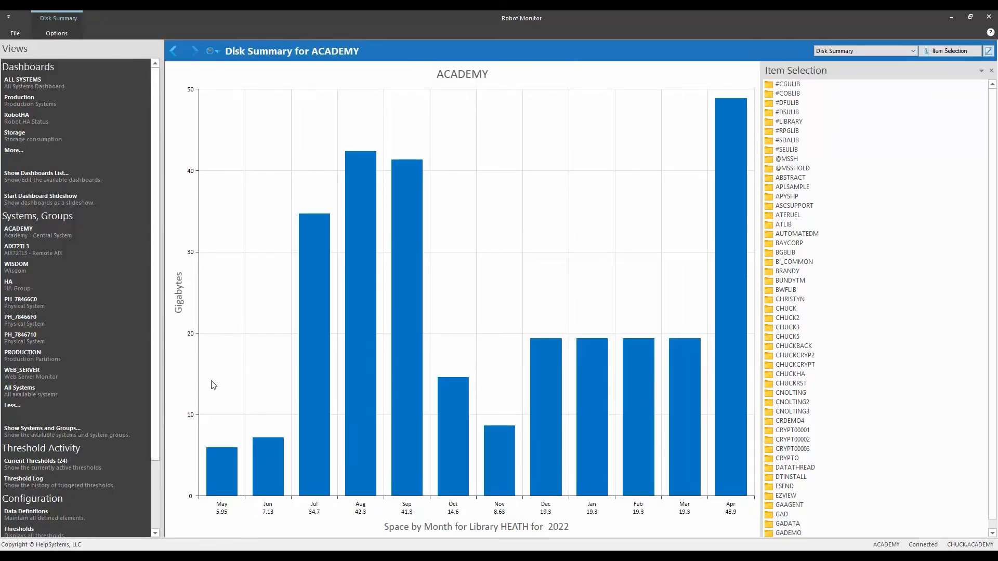
mouse_move(541, 534)
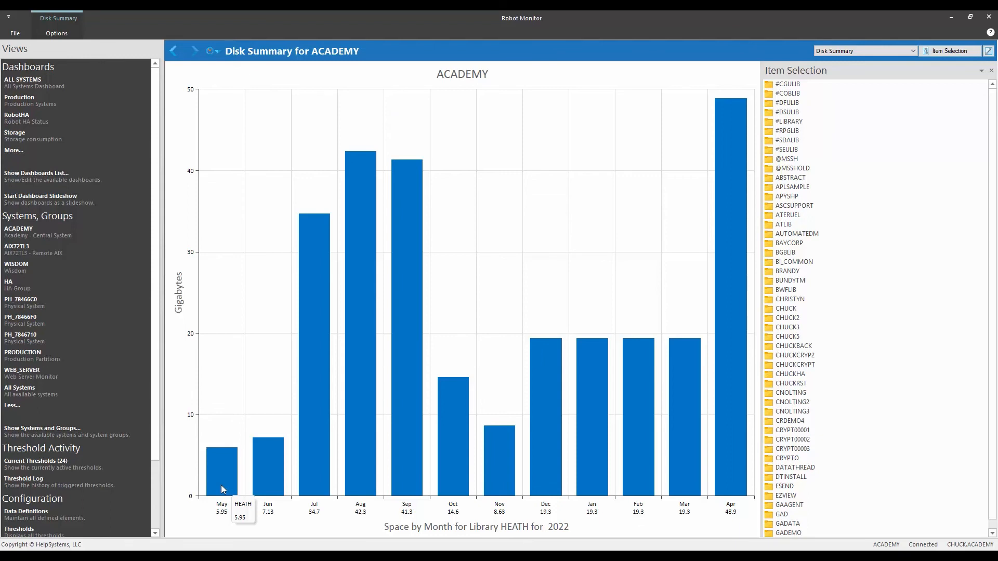
mouse_move(729, 387)
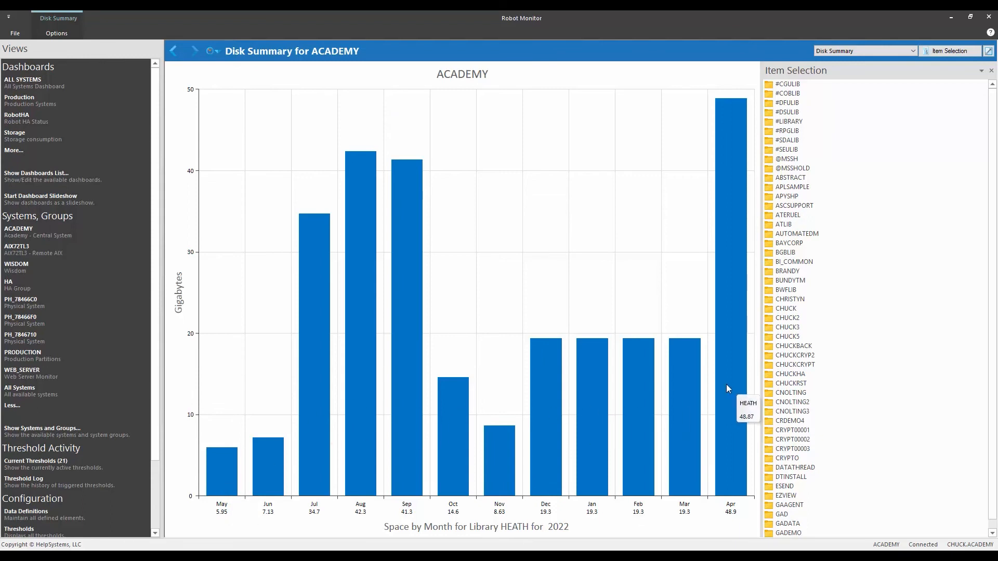
mouse_move(768, 220)
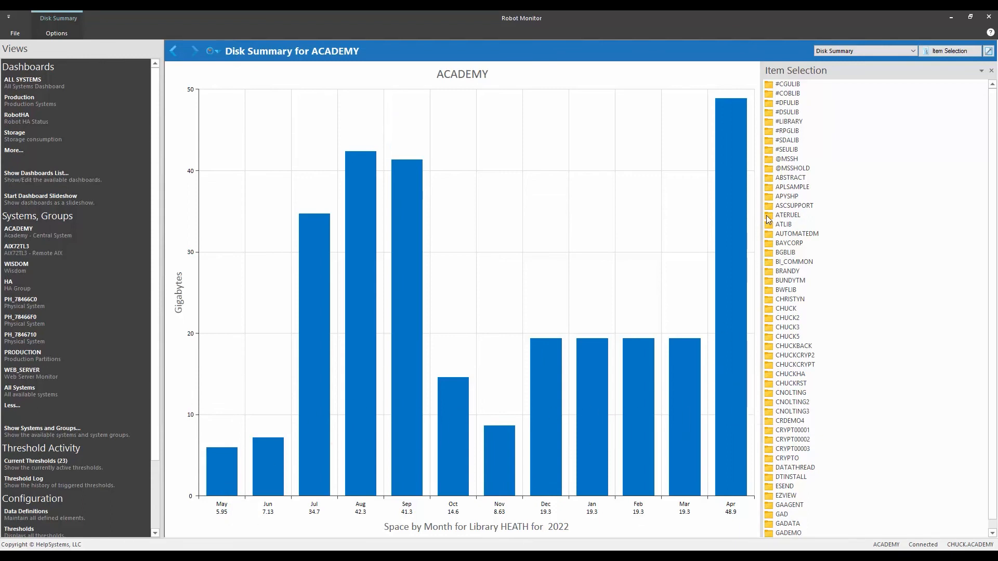
Select library ATERUEL, then CHUCK, to chart CHUCK's monthly space (0.788 GB)
left_click(788, 215)
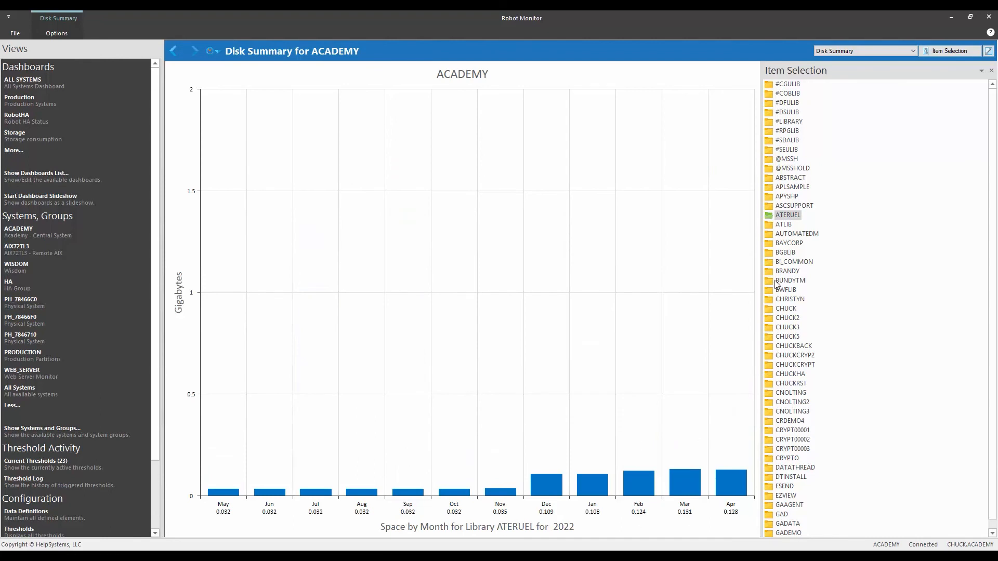
left_click(786, 307)
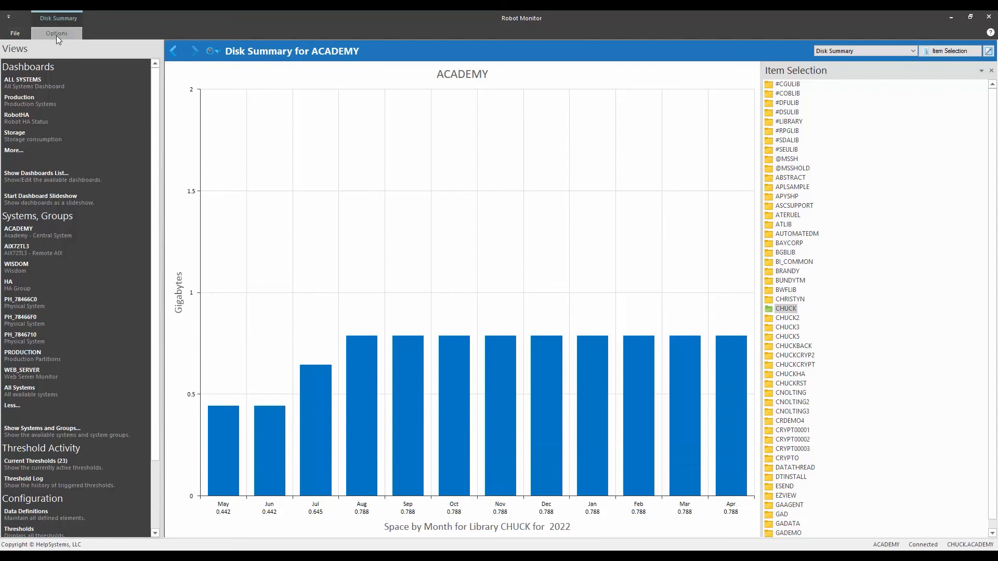
Switch the Disk Summary selection to Directories so April 2022 space is charted by root directory
left_click(56, 34)
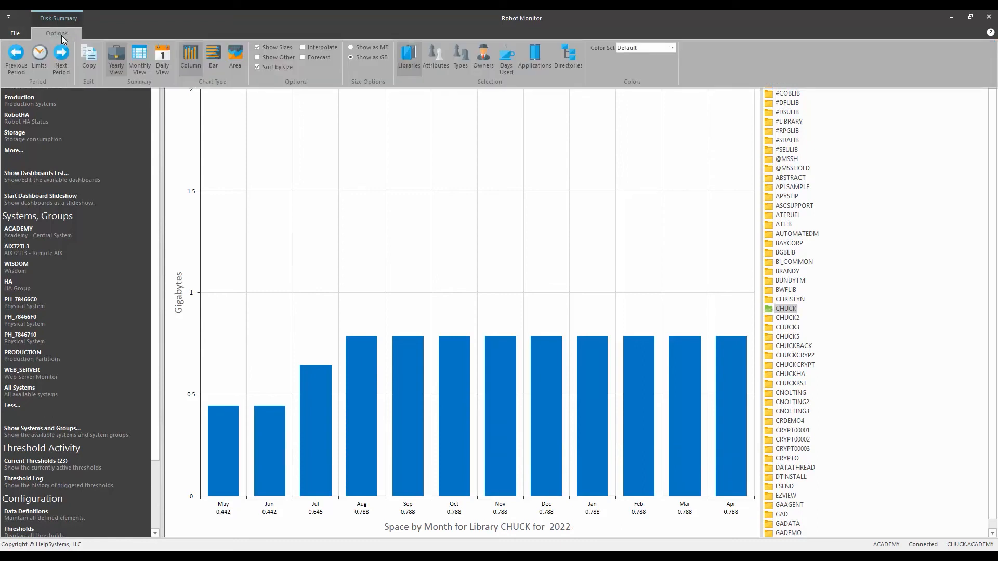
left_click(57, 18)
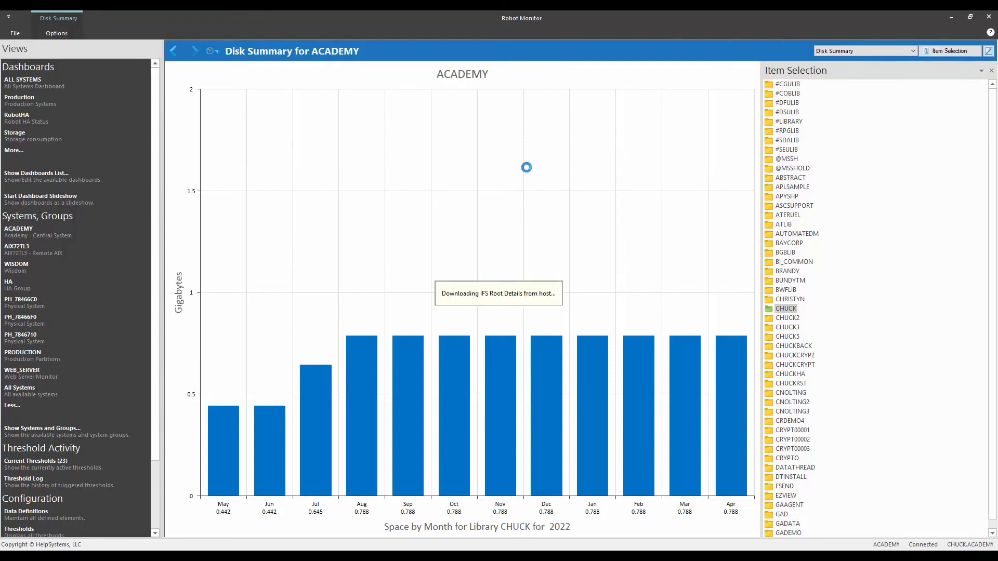
left_click(786, 308)
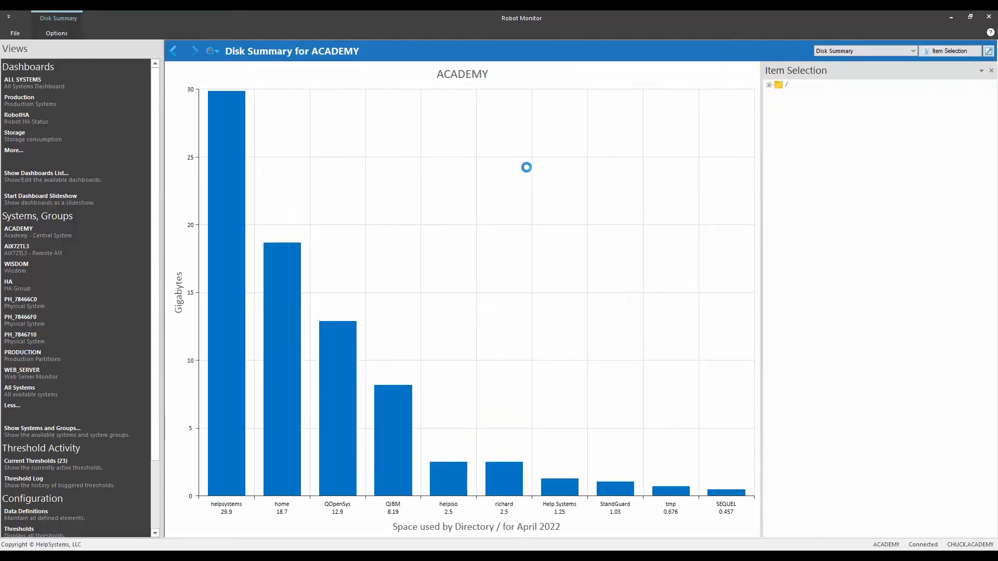
mouse_move(524, 174)
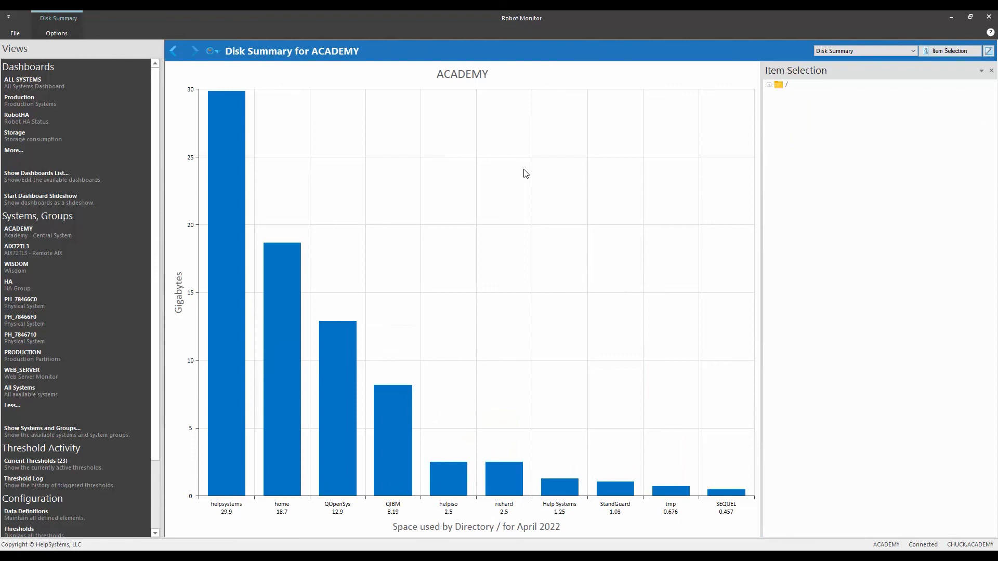
mouse_move(658, 489)
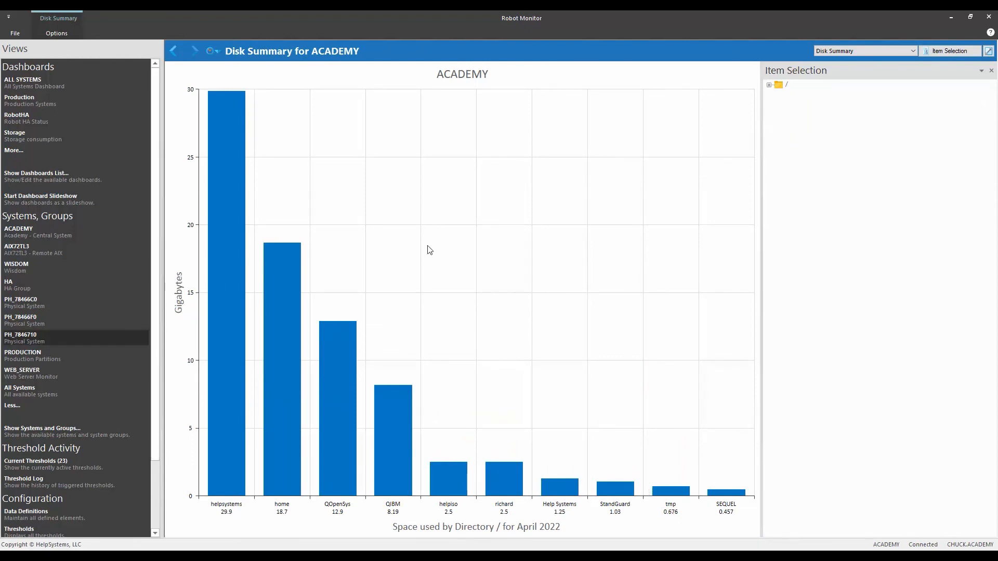
mouse_move(232, 288)
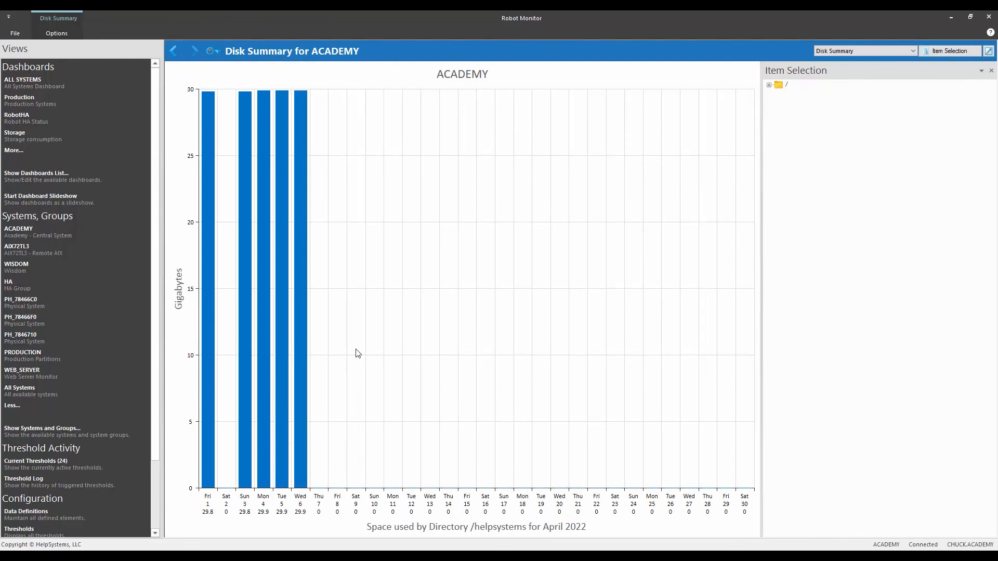
mouse_move(513, 531)
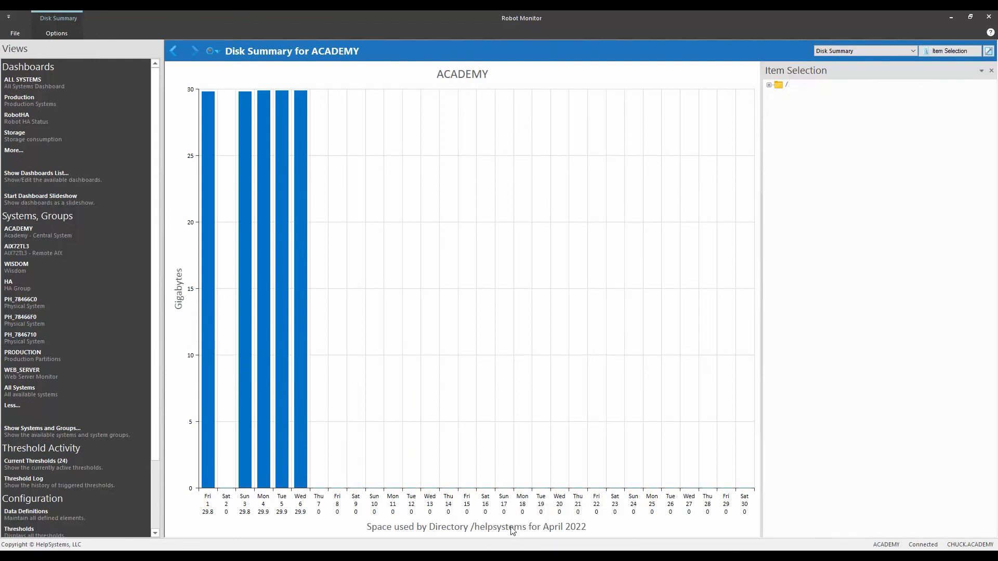
Switch /helpsystems directory usage to the Monthly View across 2022
left_click(56, 33)
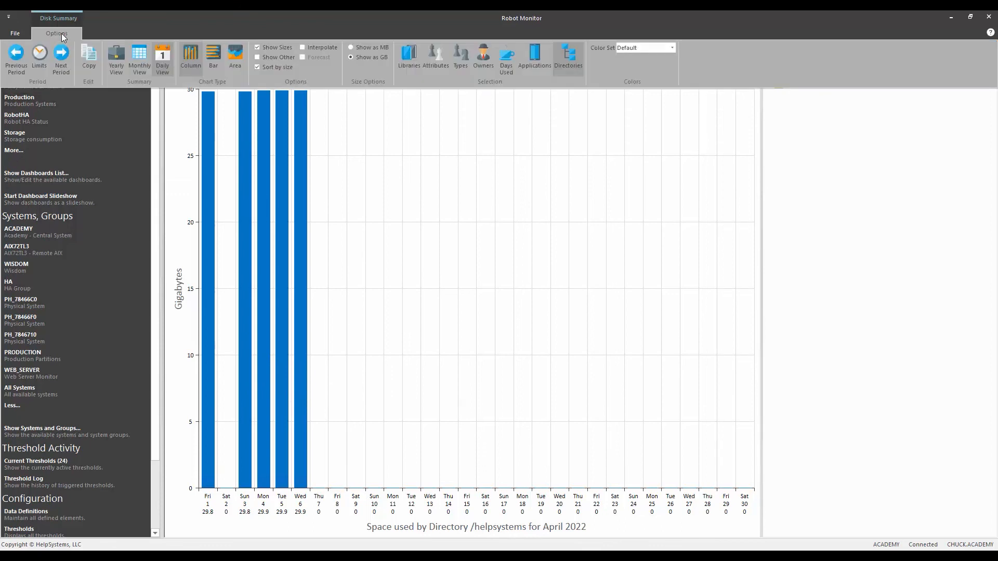
left_click(115, 61)
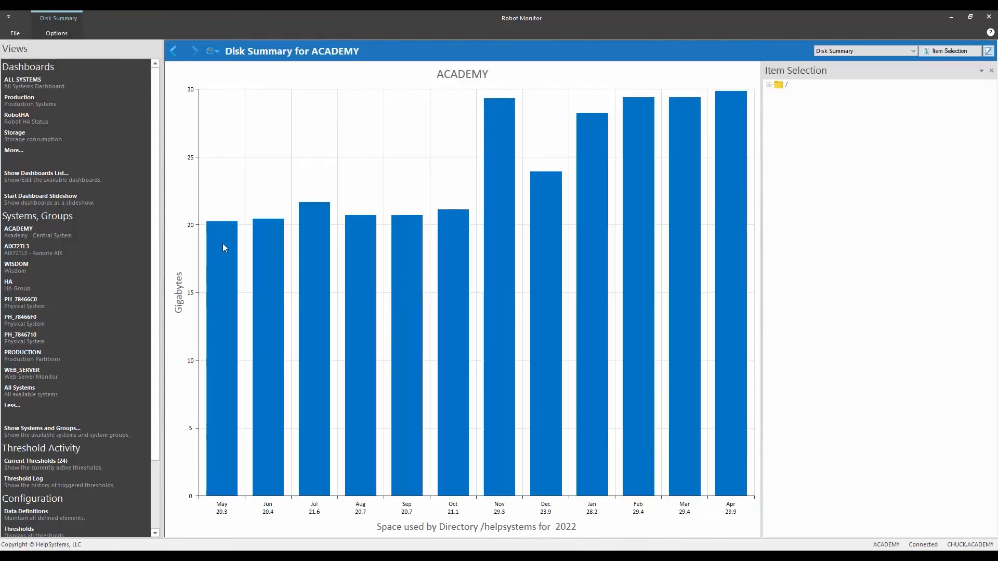
mouse_move(684, 116)
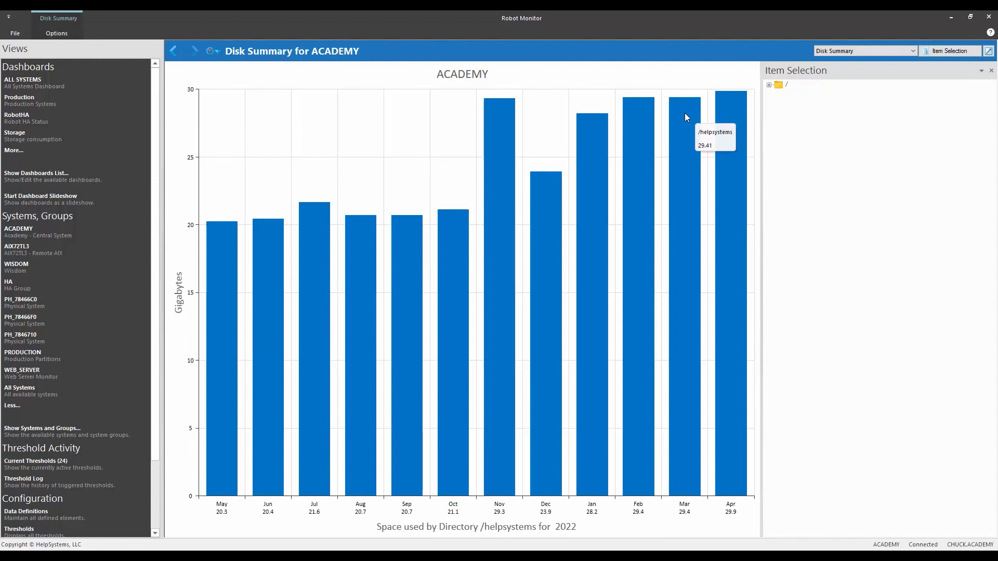
mouse_move(270, 205)
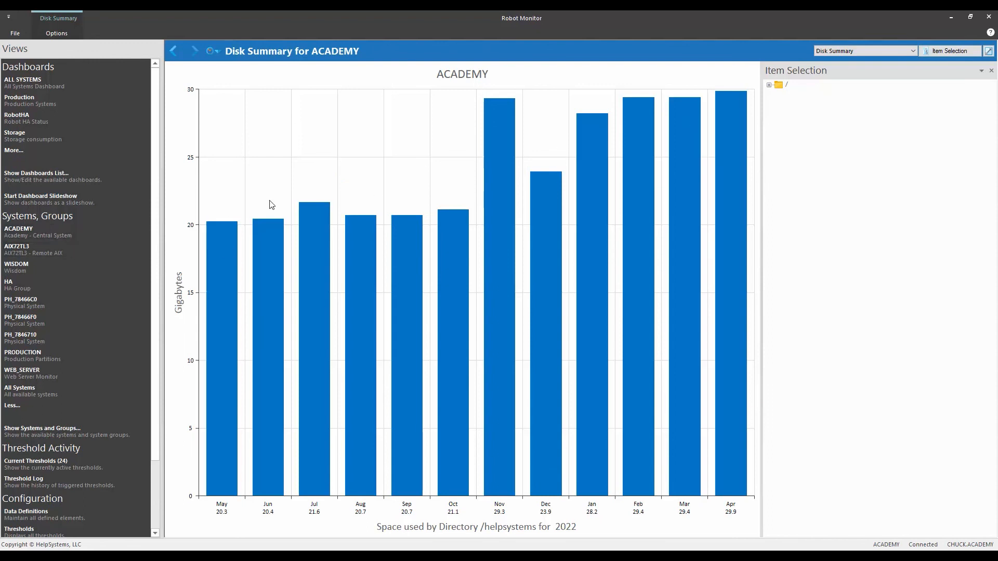
mouse_move(309, 162)
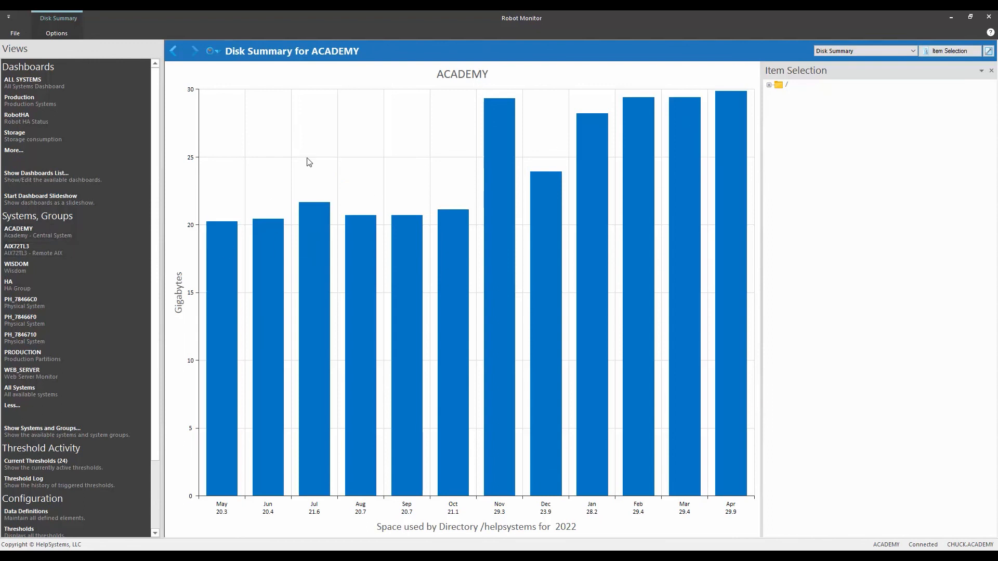